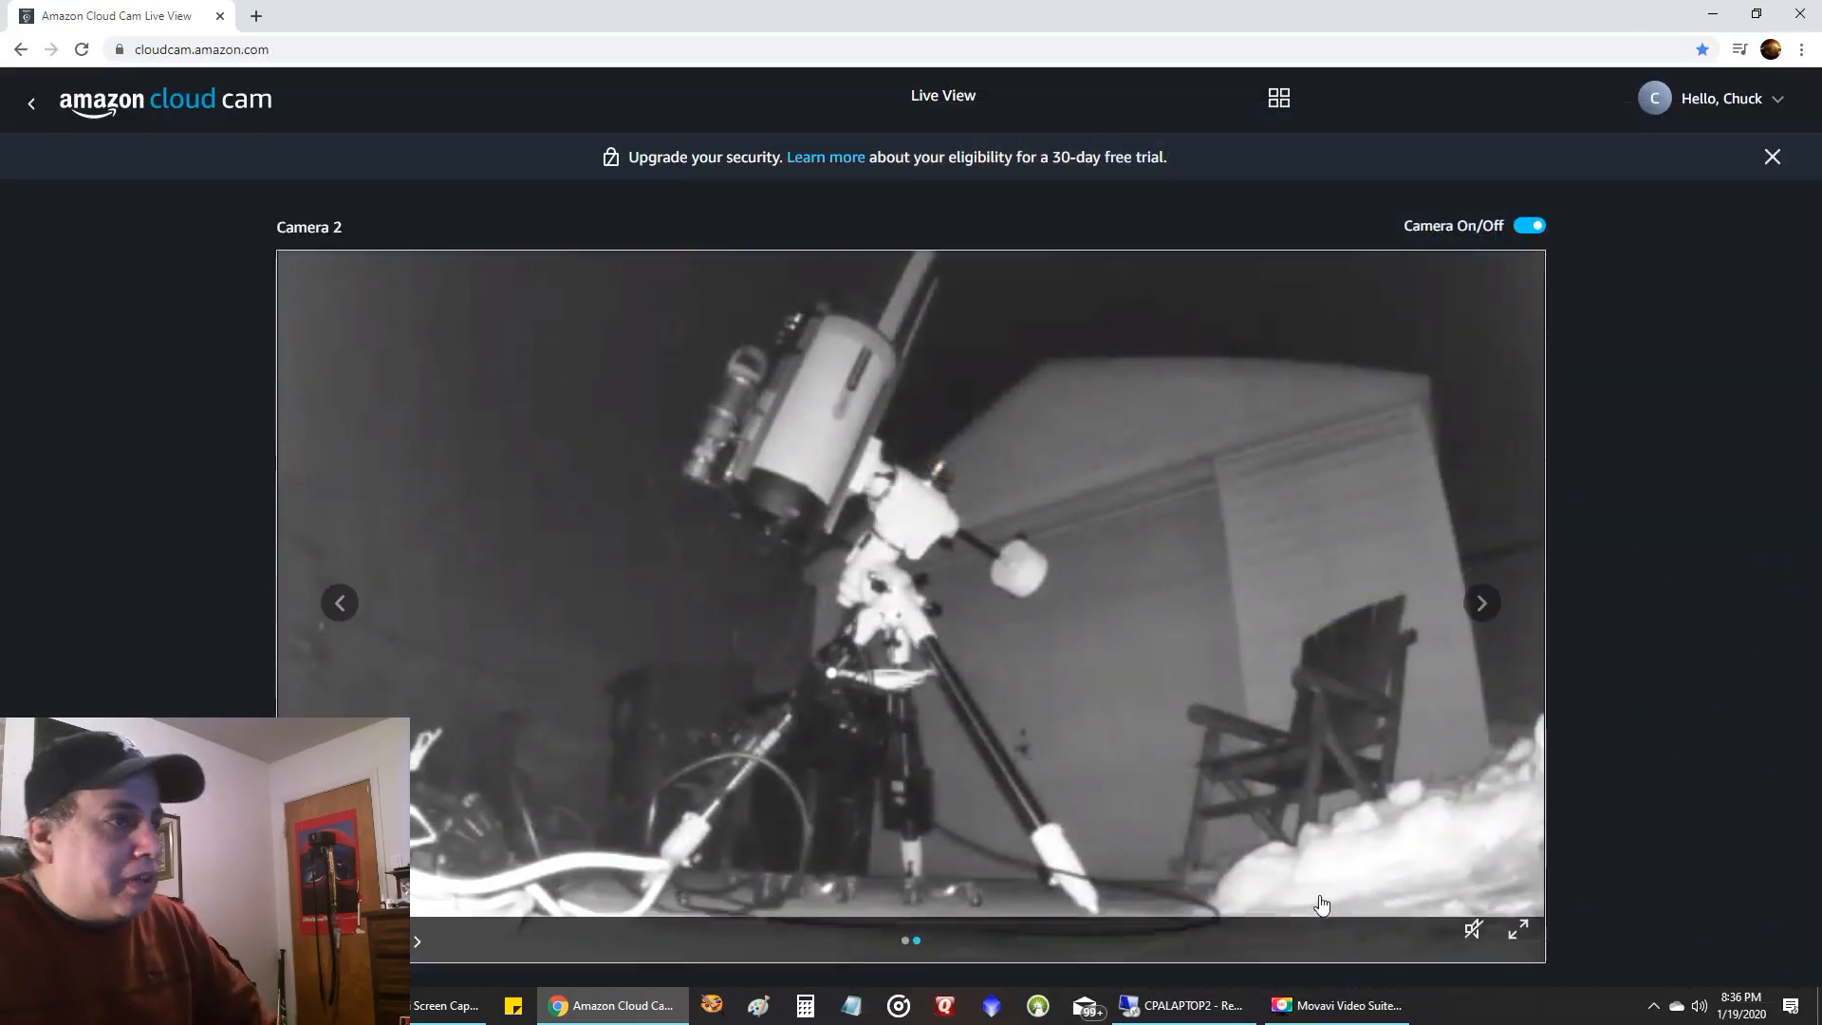
mouse_move(1206, 862)
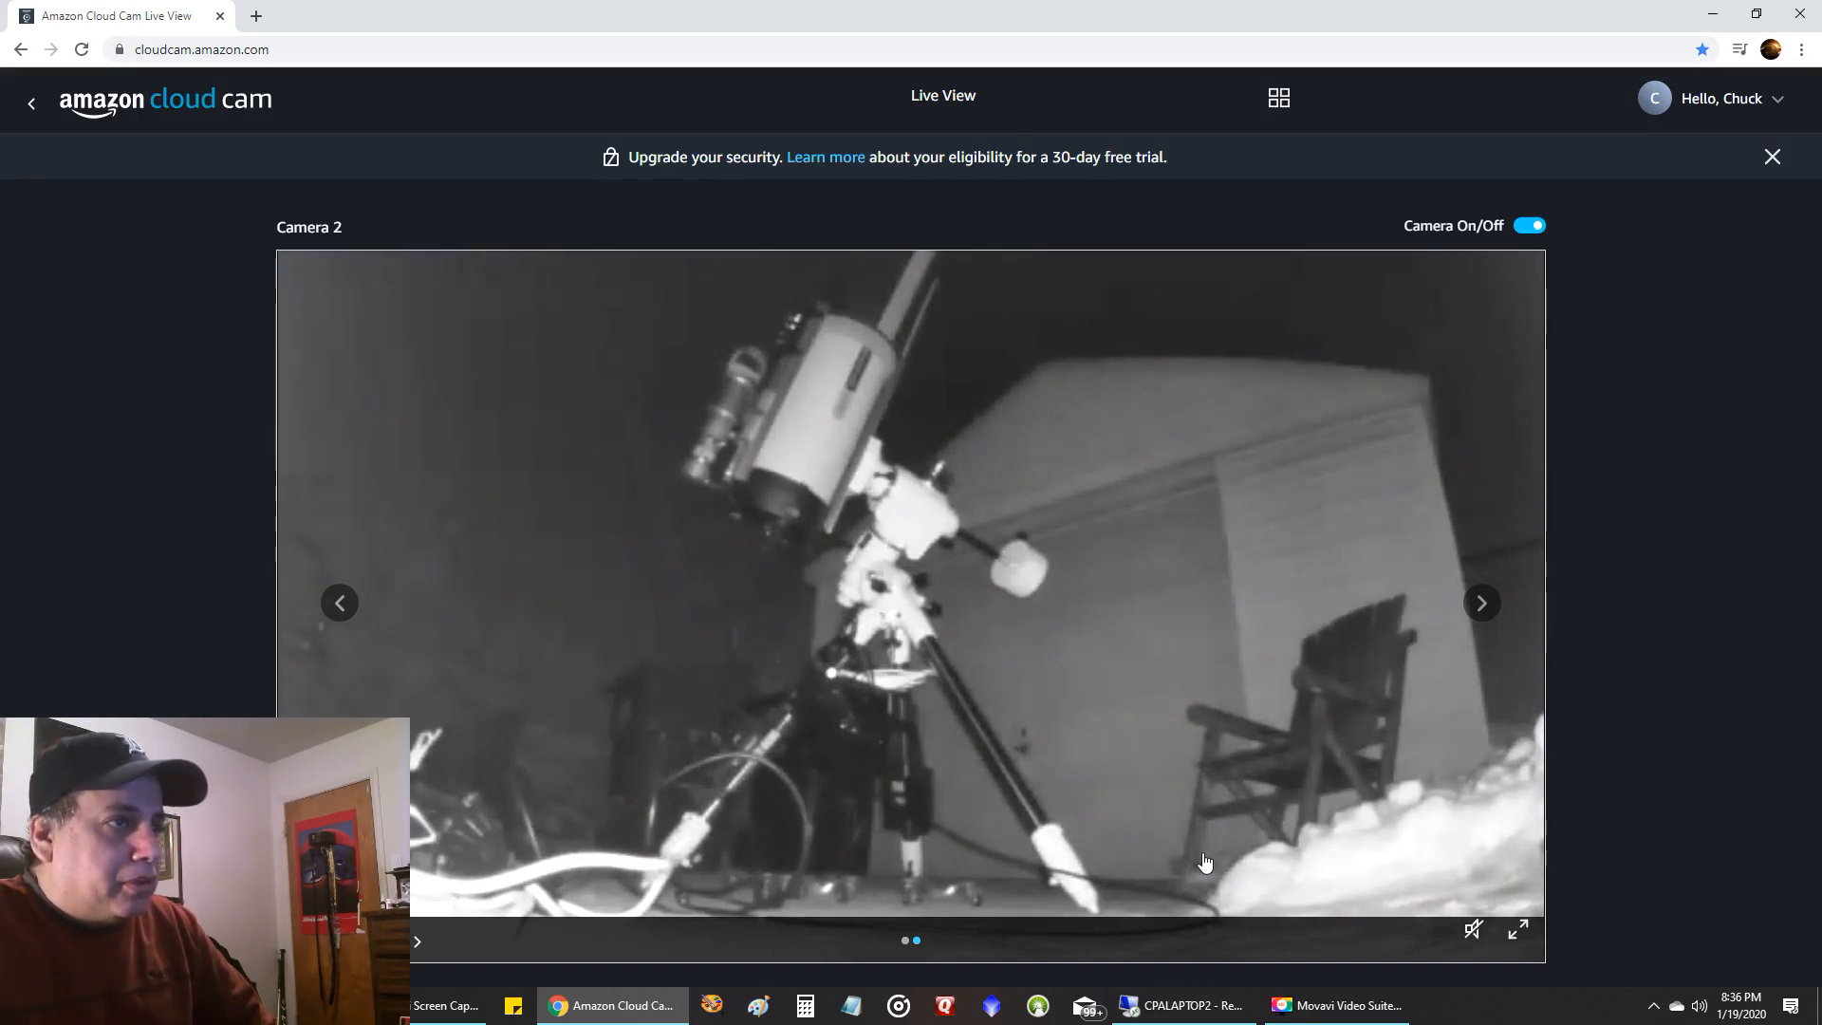
mouse_move(799, 418)
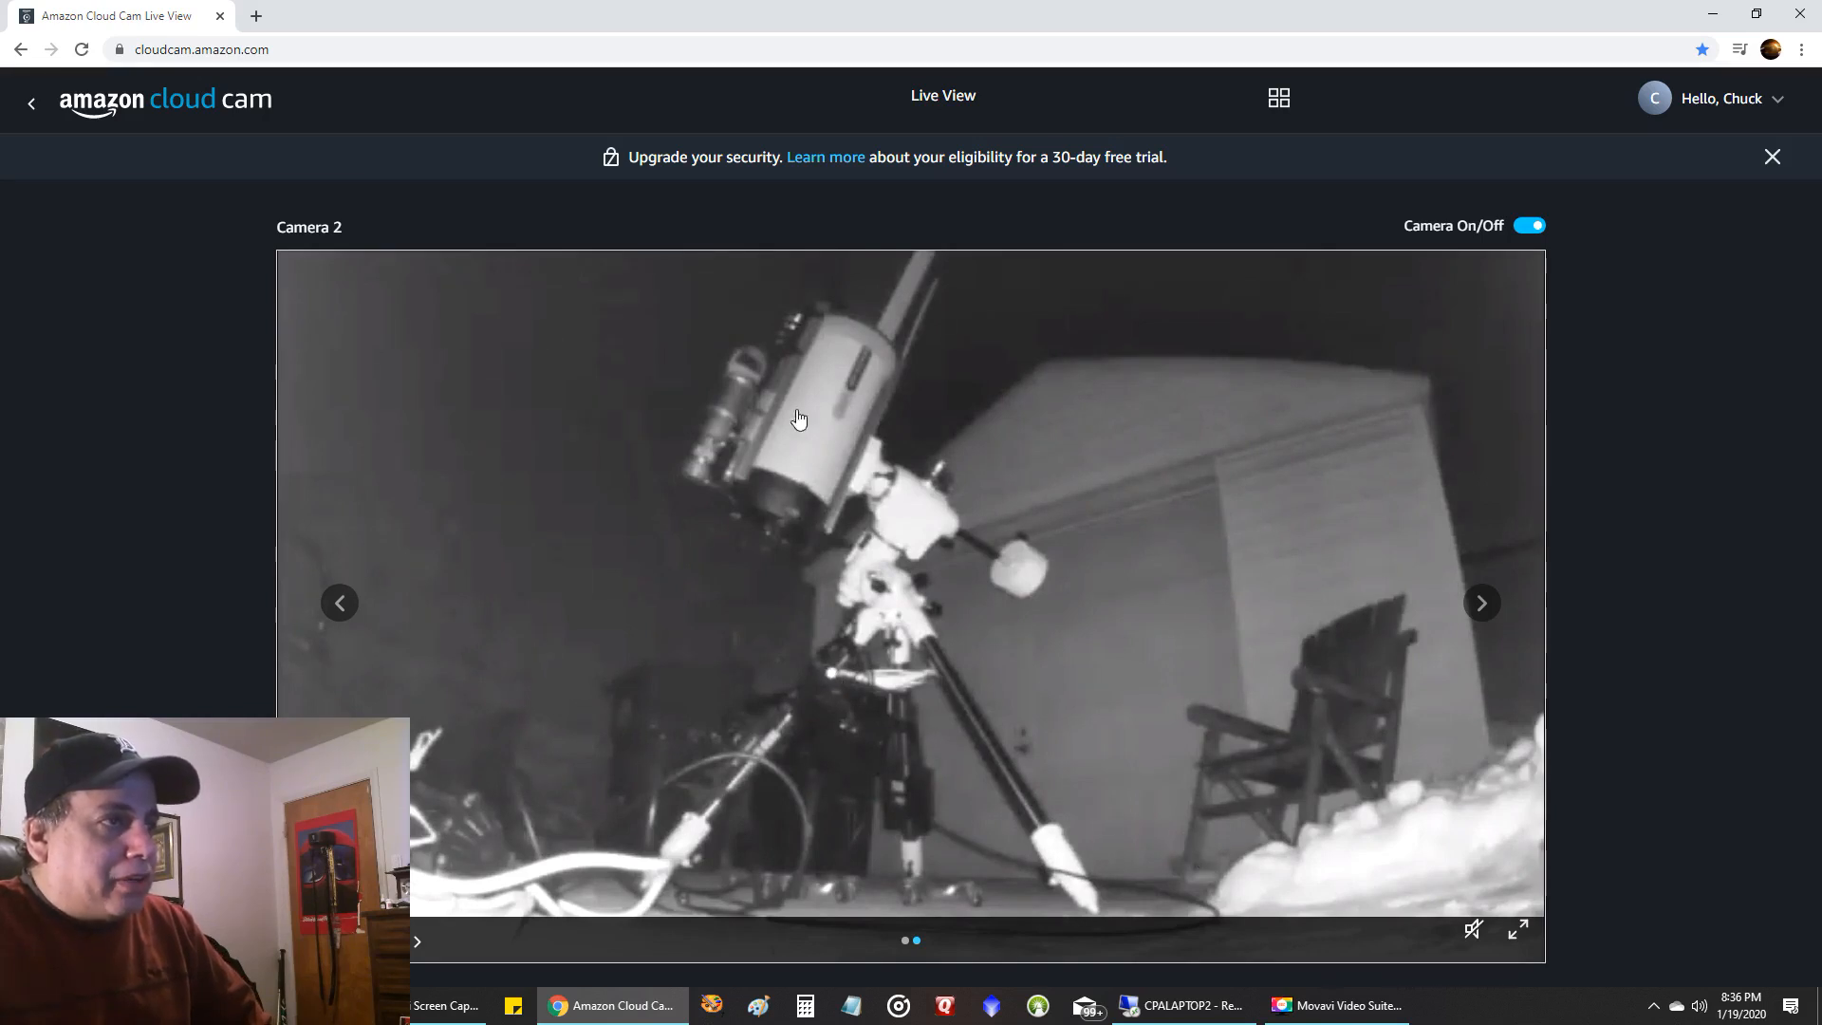
mouse_move(852, 328)
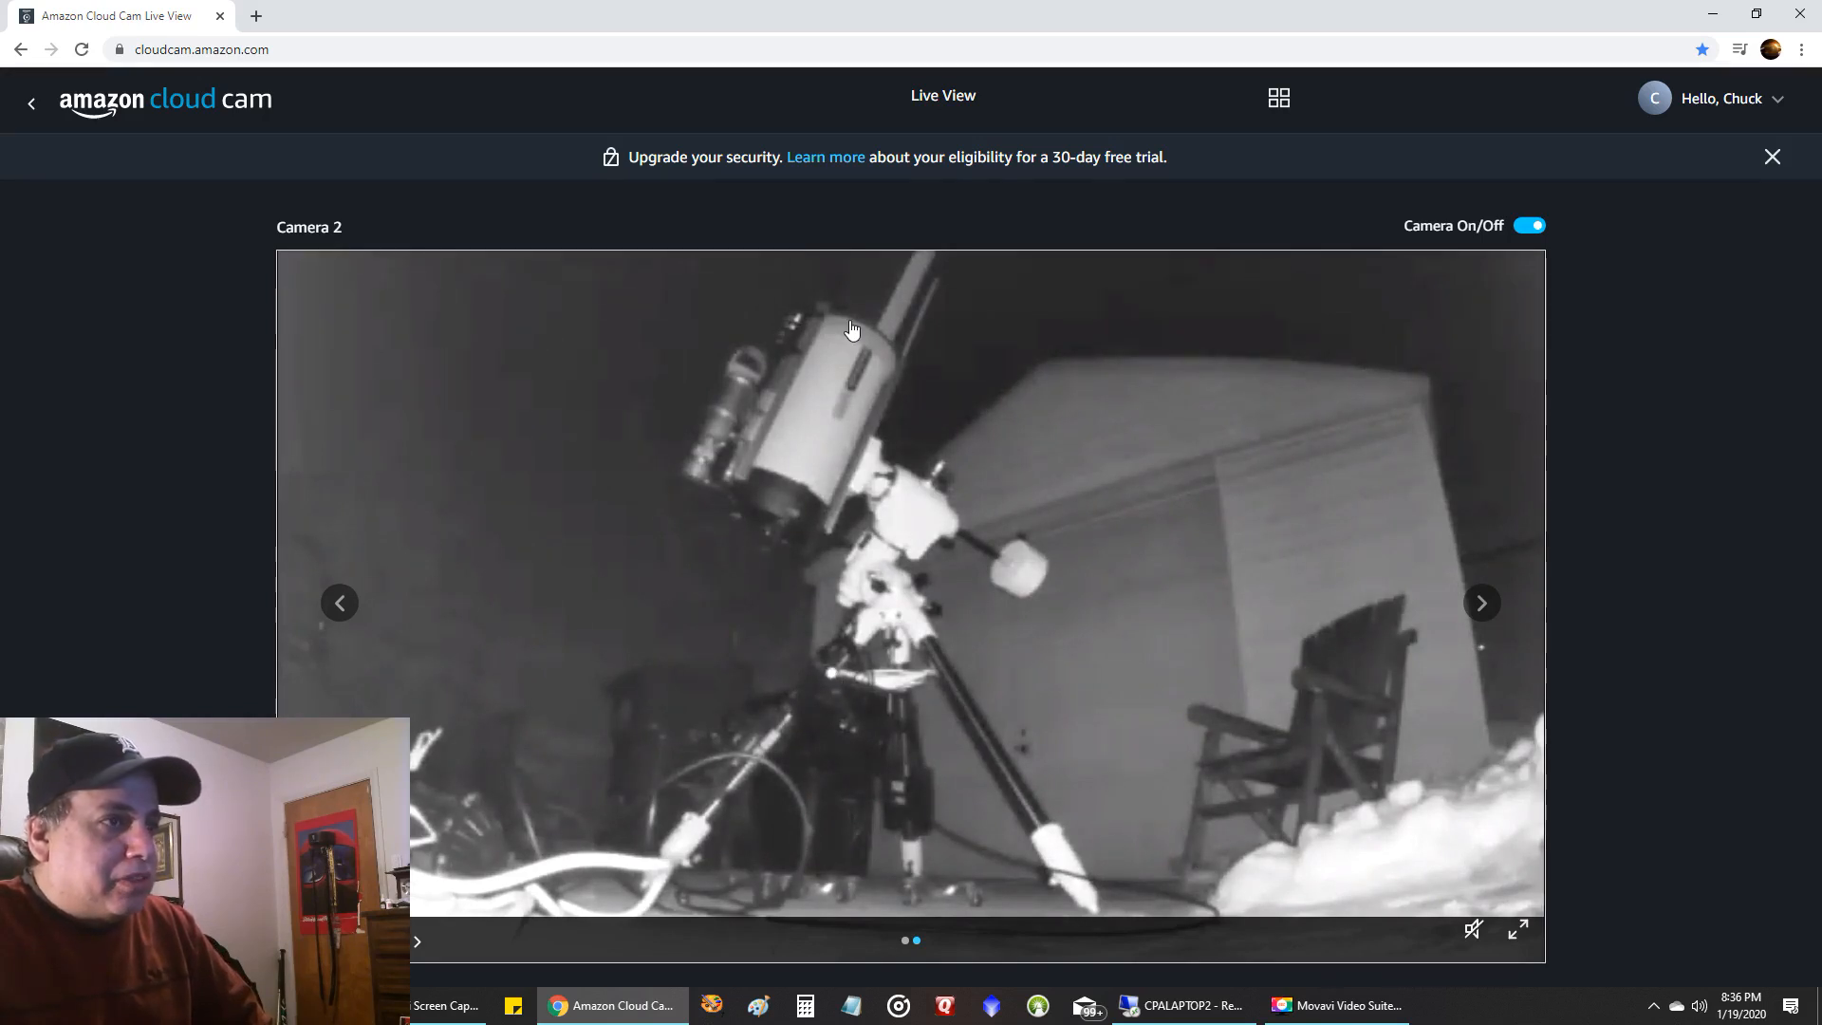
mouse_move(881, 407)
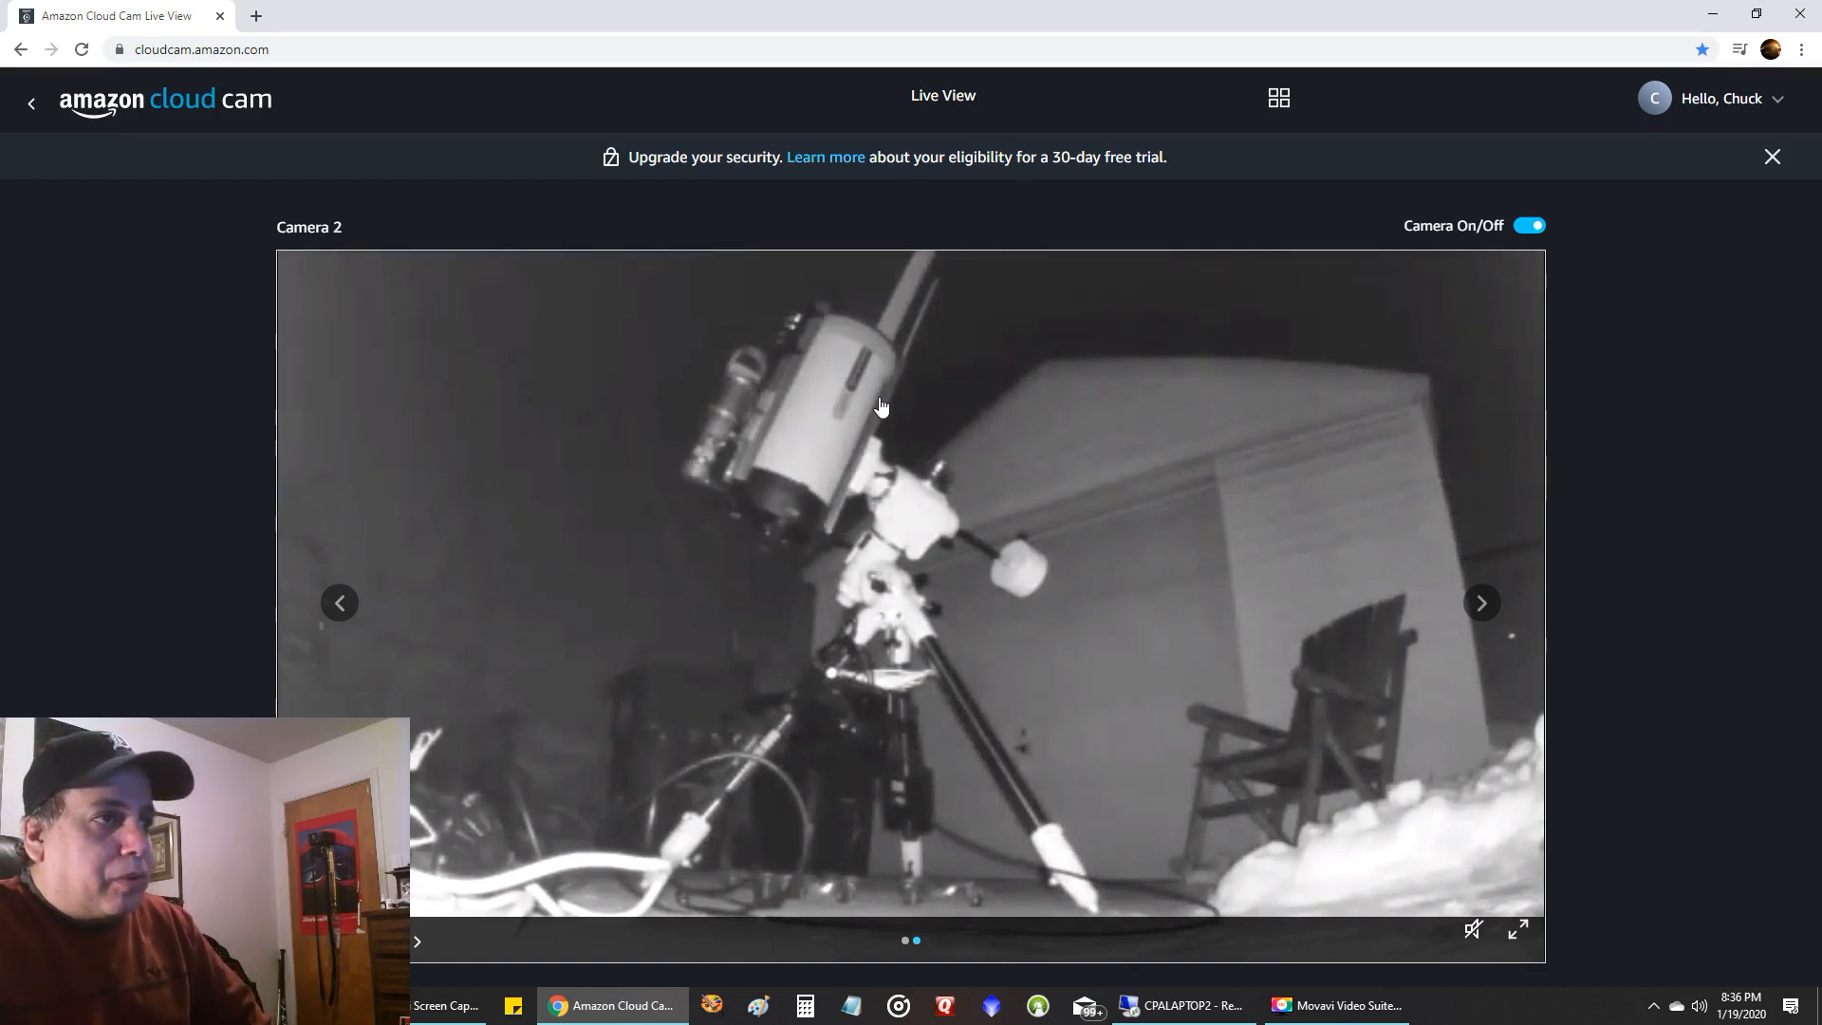
mouse_move(438, 923)
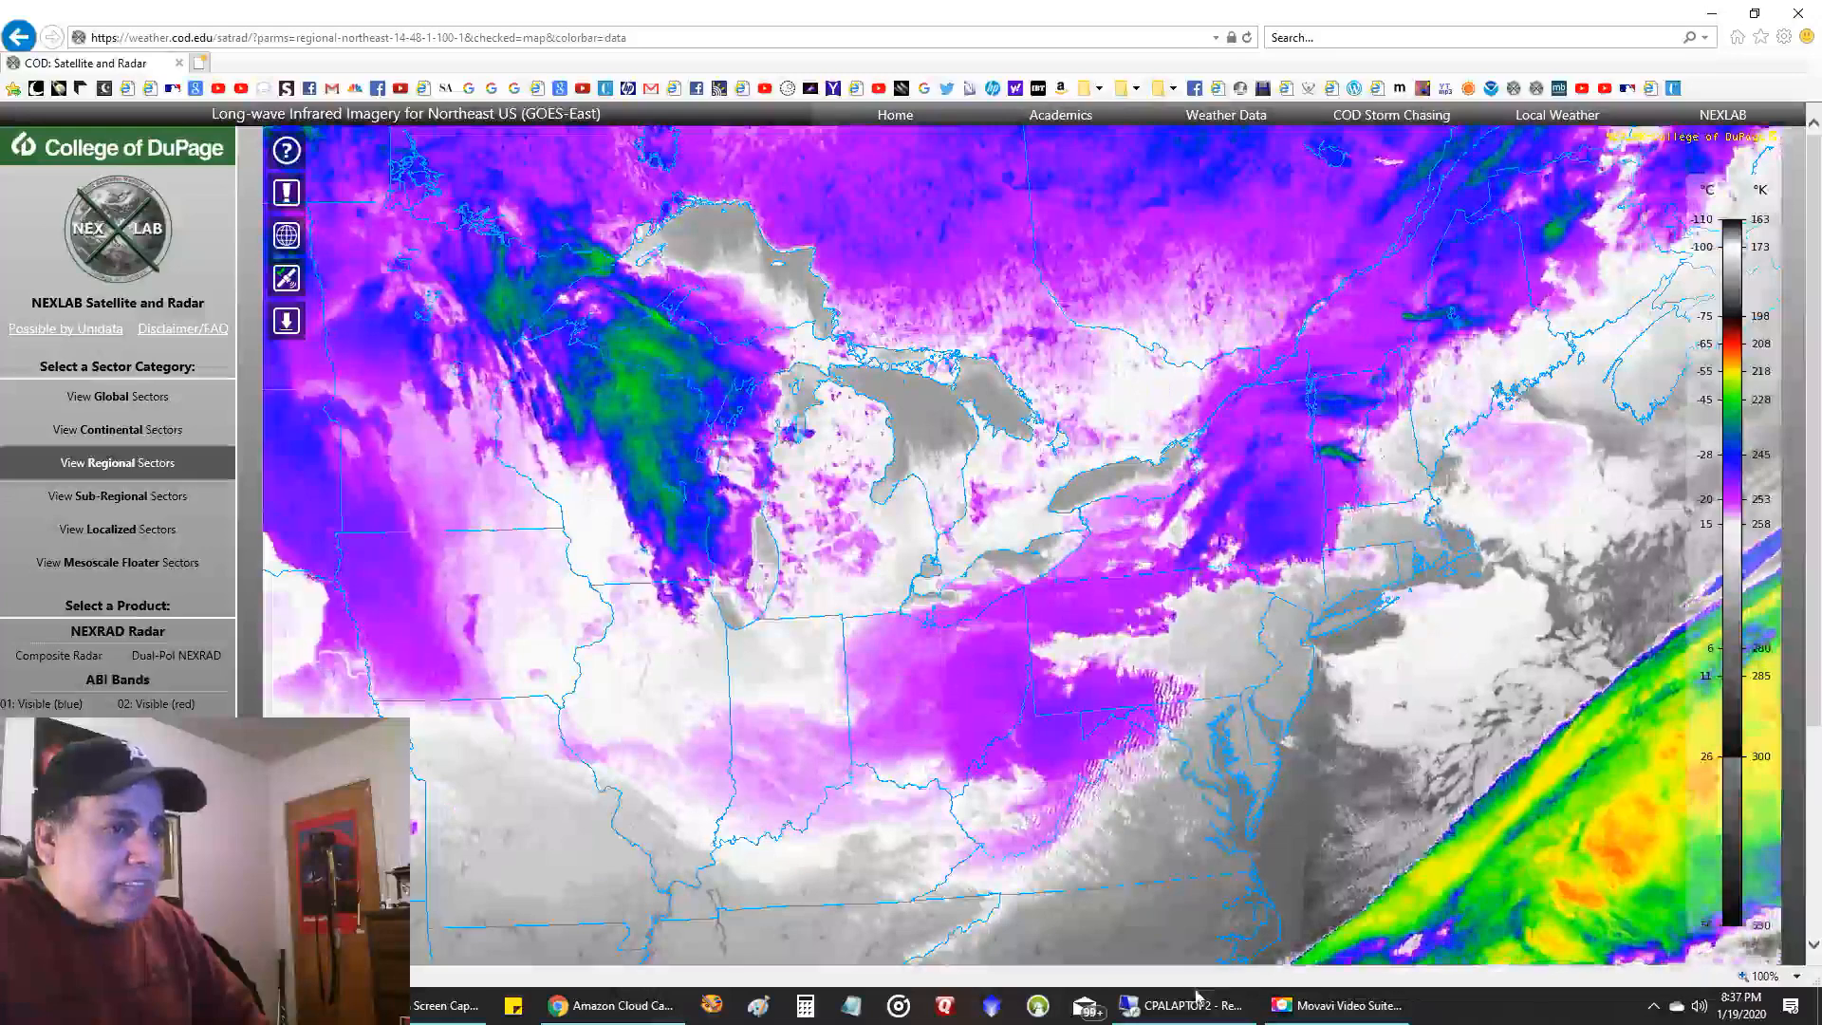
Bring up the remote laptop's PHD2 guiding session and enlarge it to full screen.
click(1181, 1005)
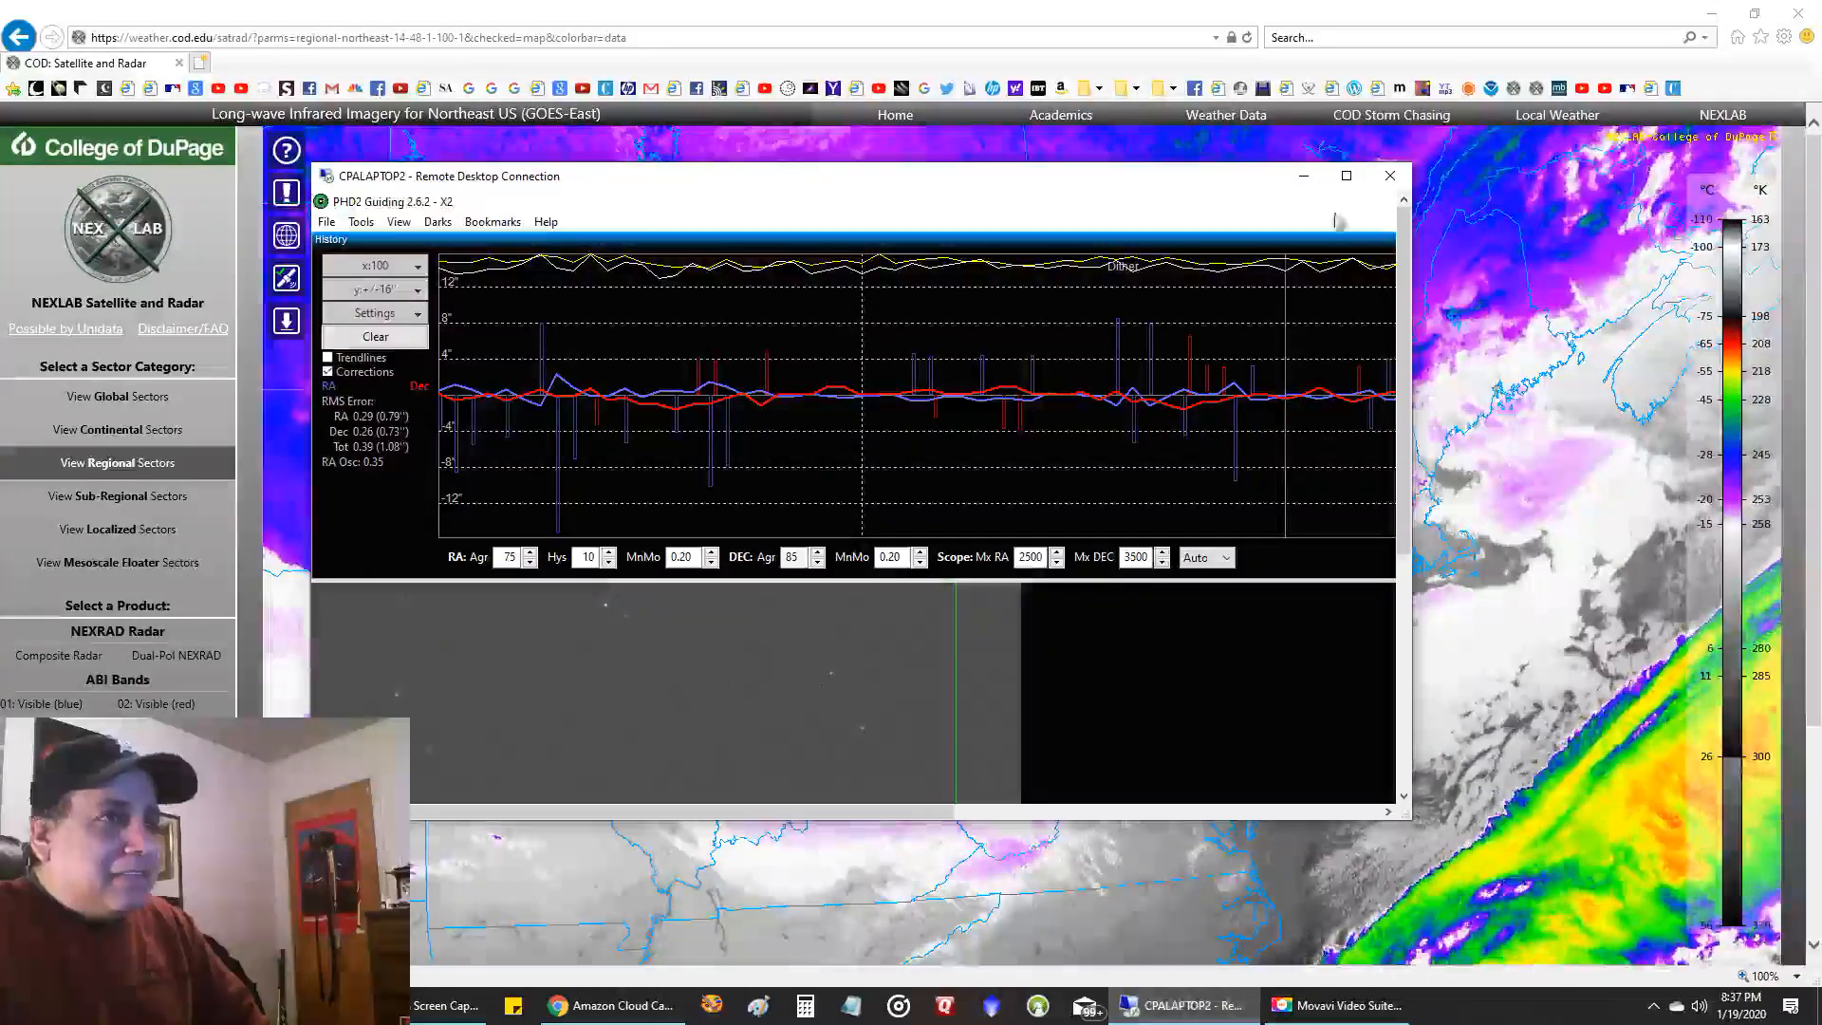
click(1344, 175)
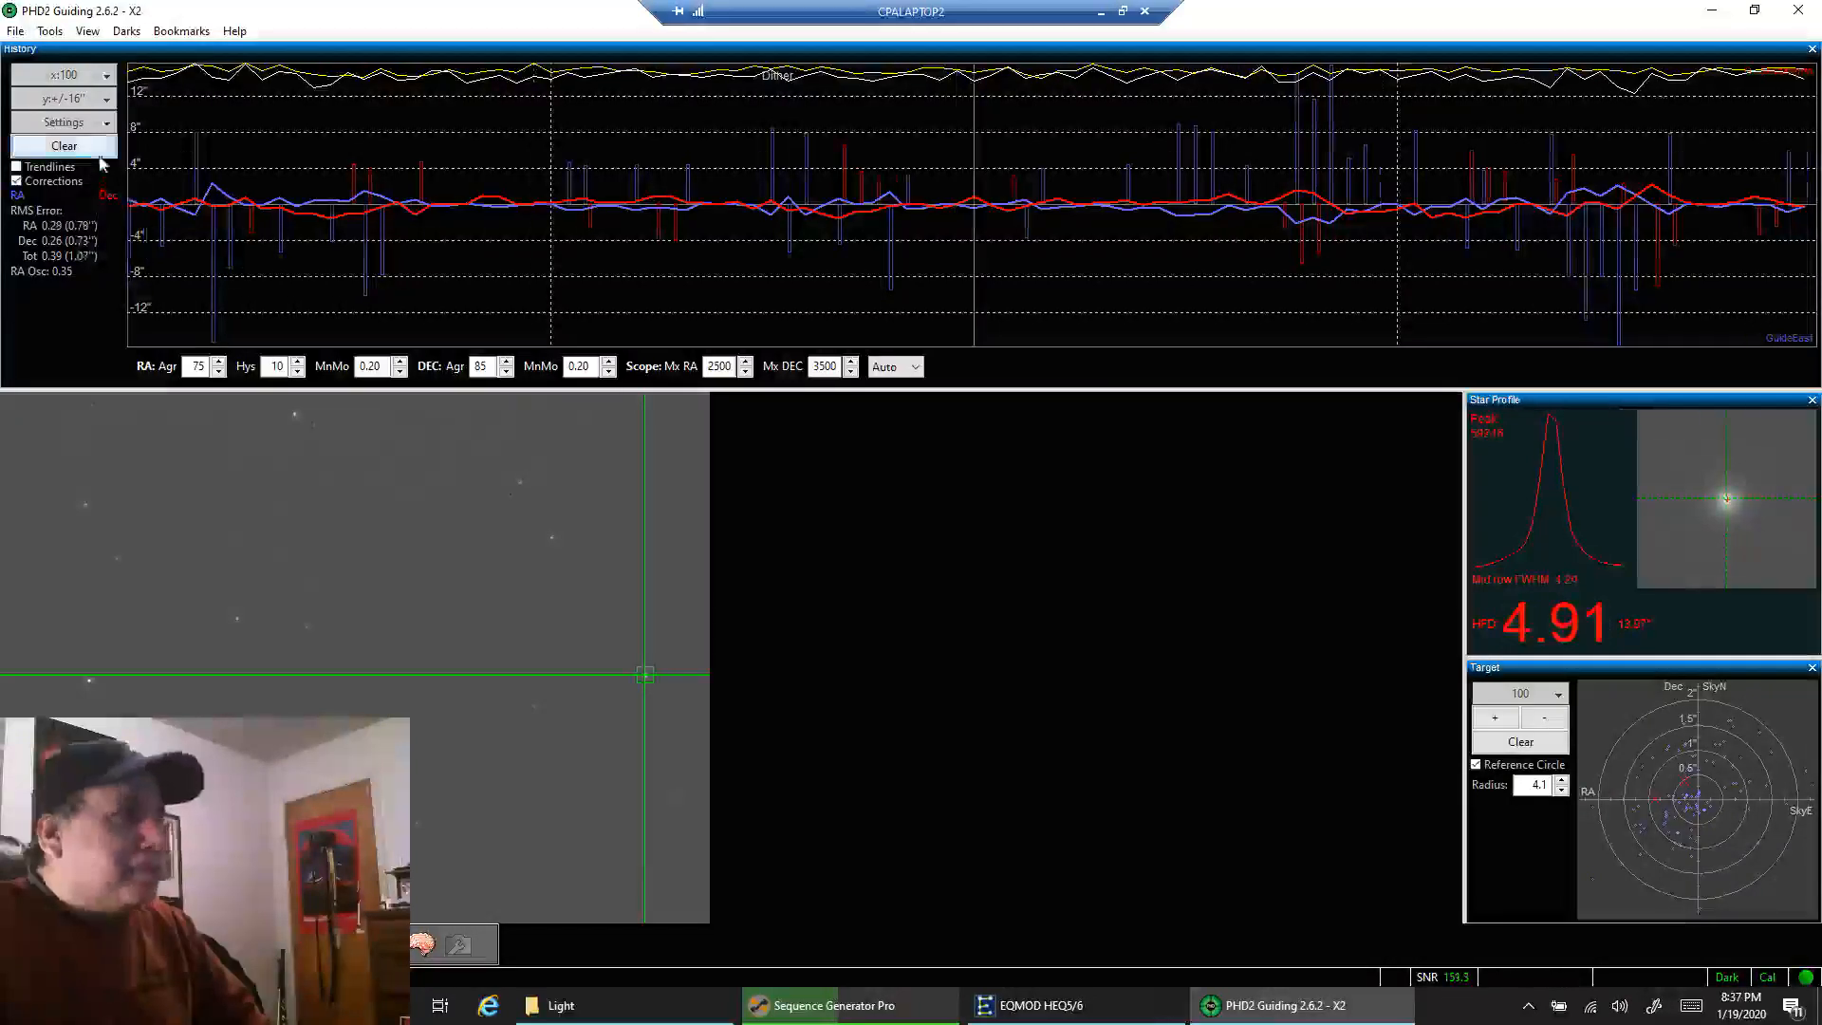
Clear the guiding history, briefly view the graph at +/-4" scale, then restore +/-16".
click(64, 146)
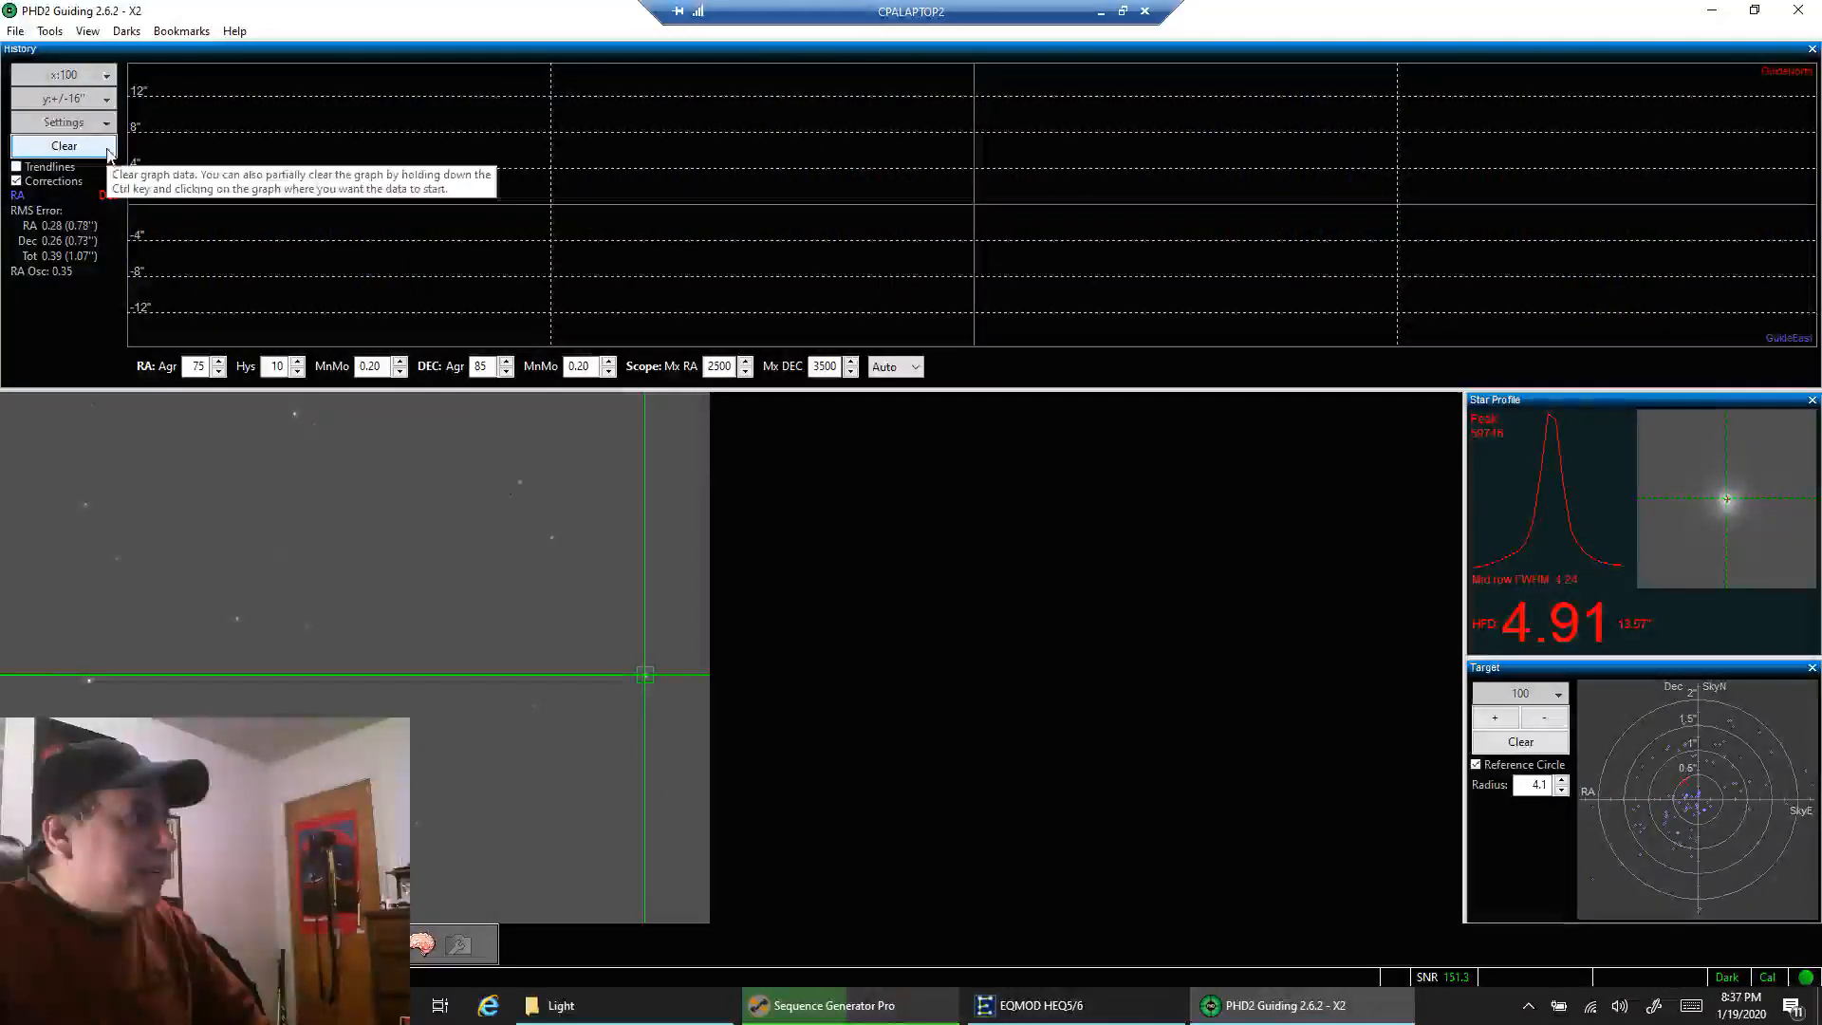
click(64, 147)
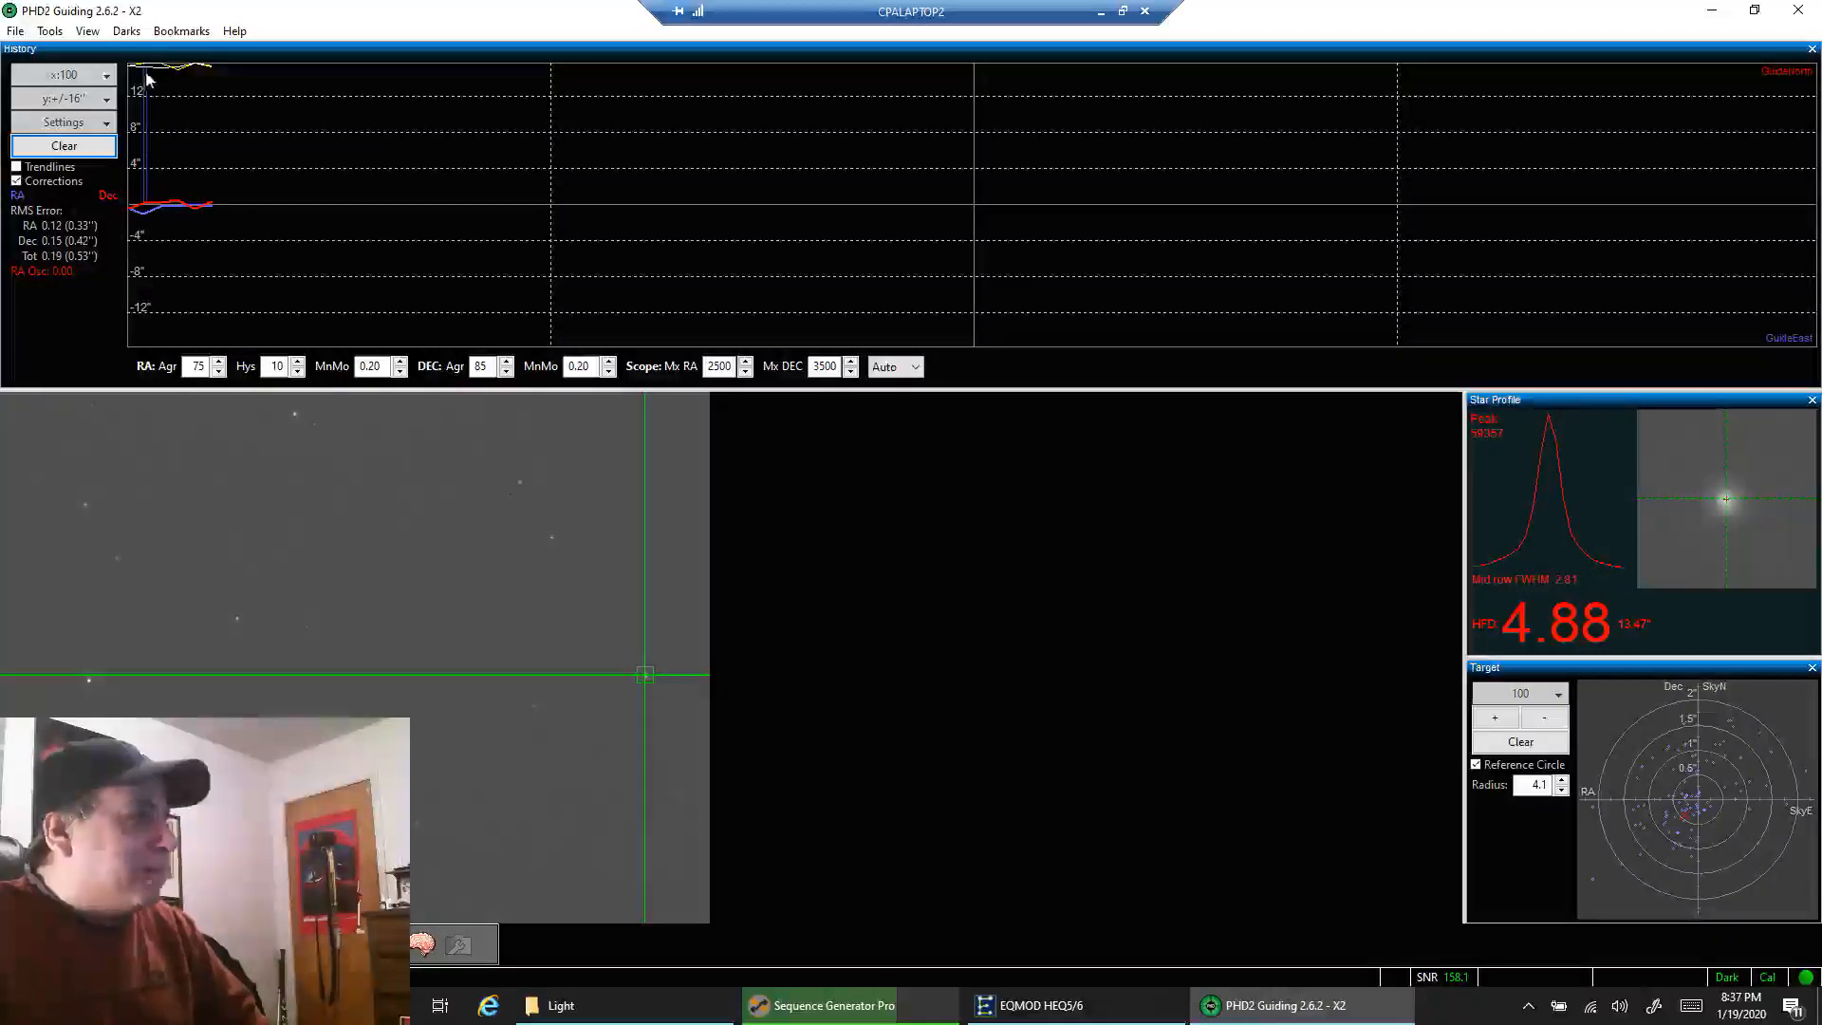
click(102, 74)
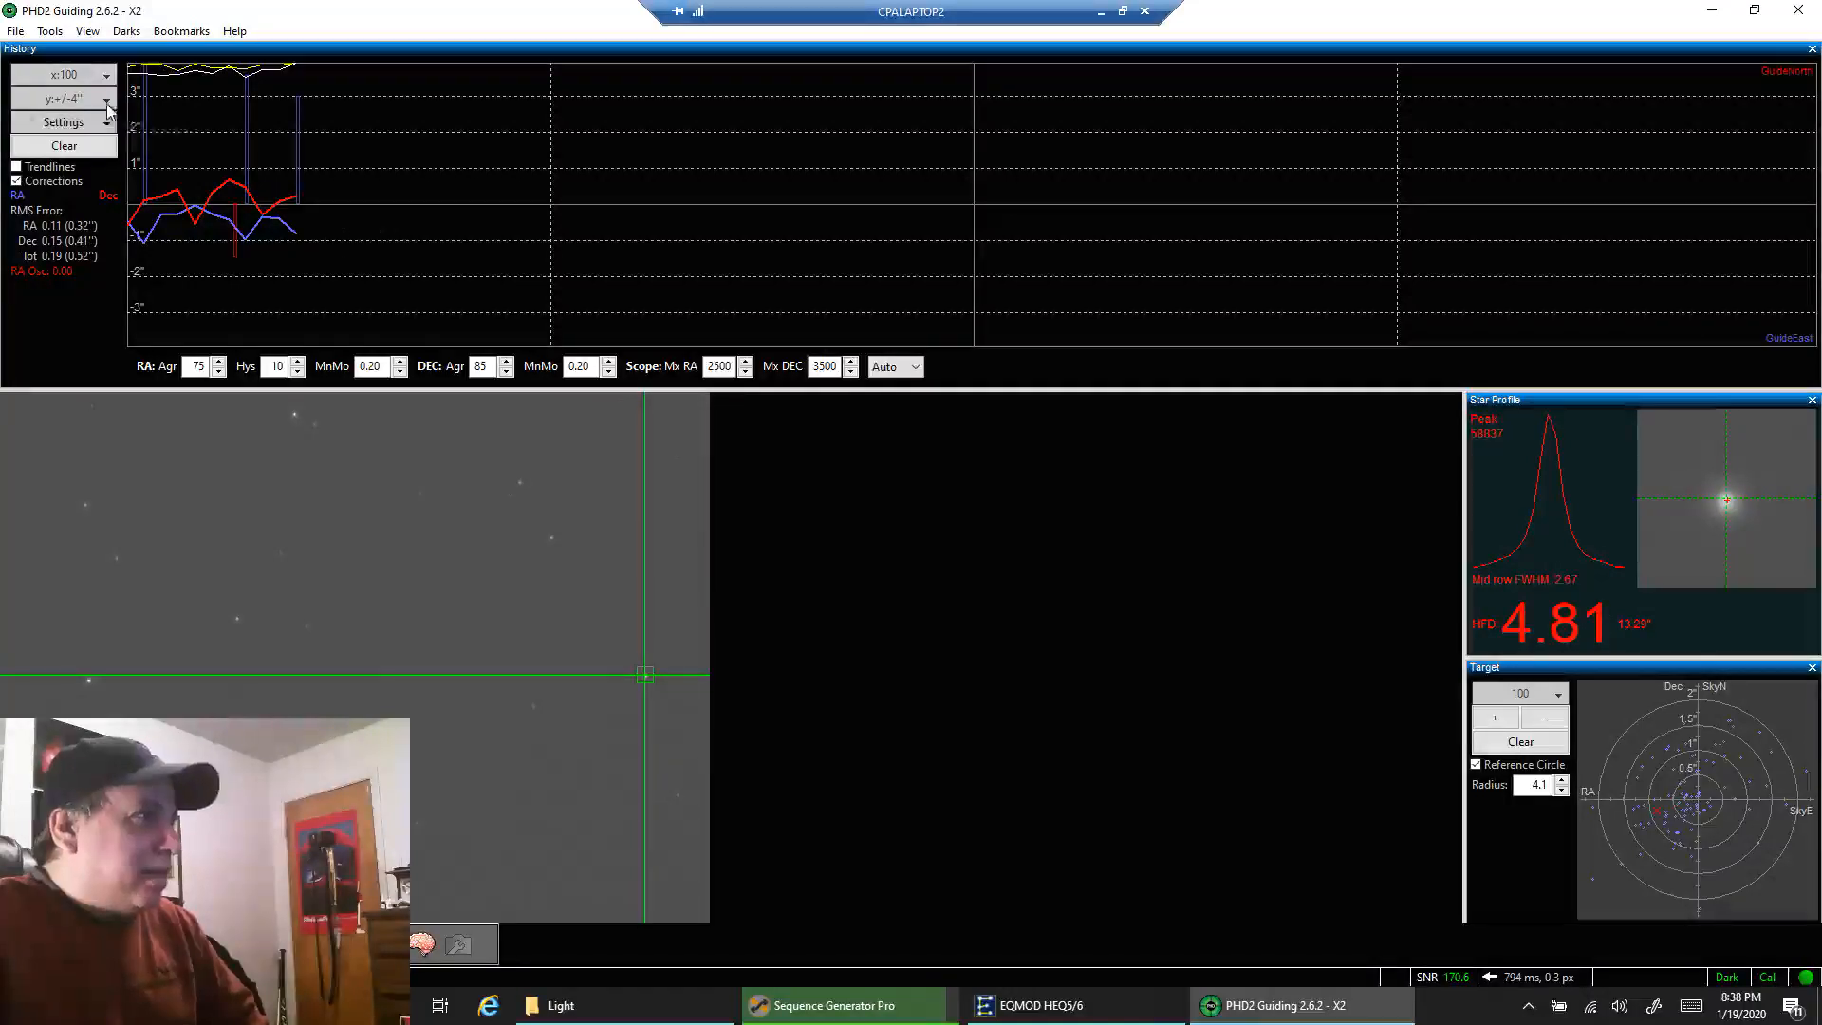
click(104, 99)
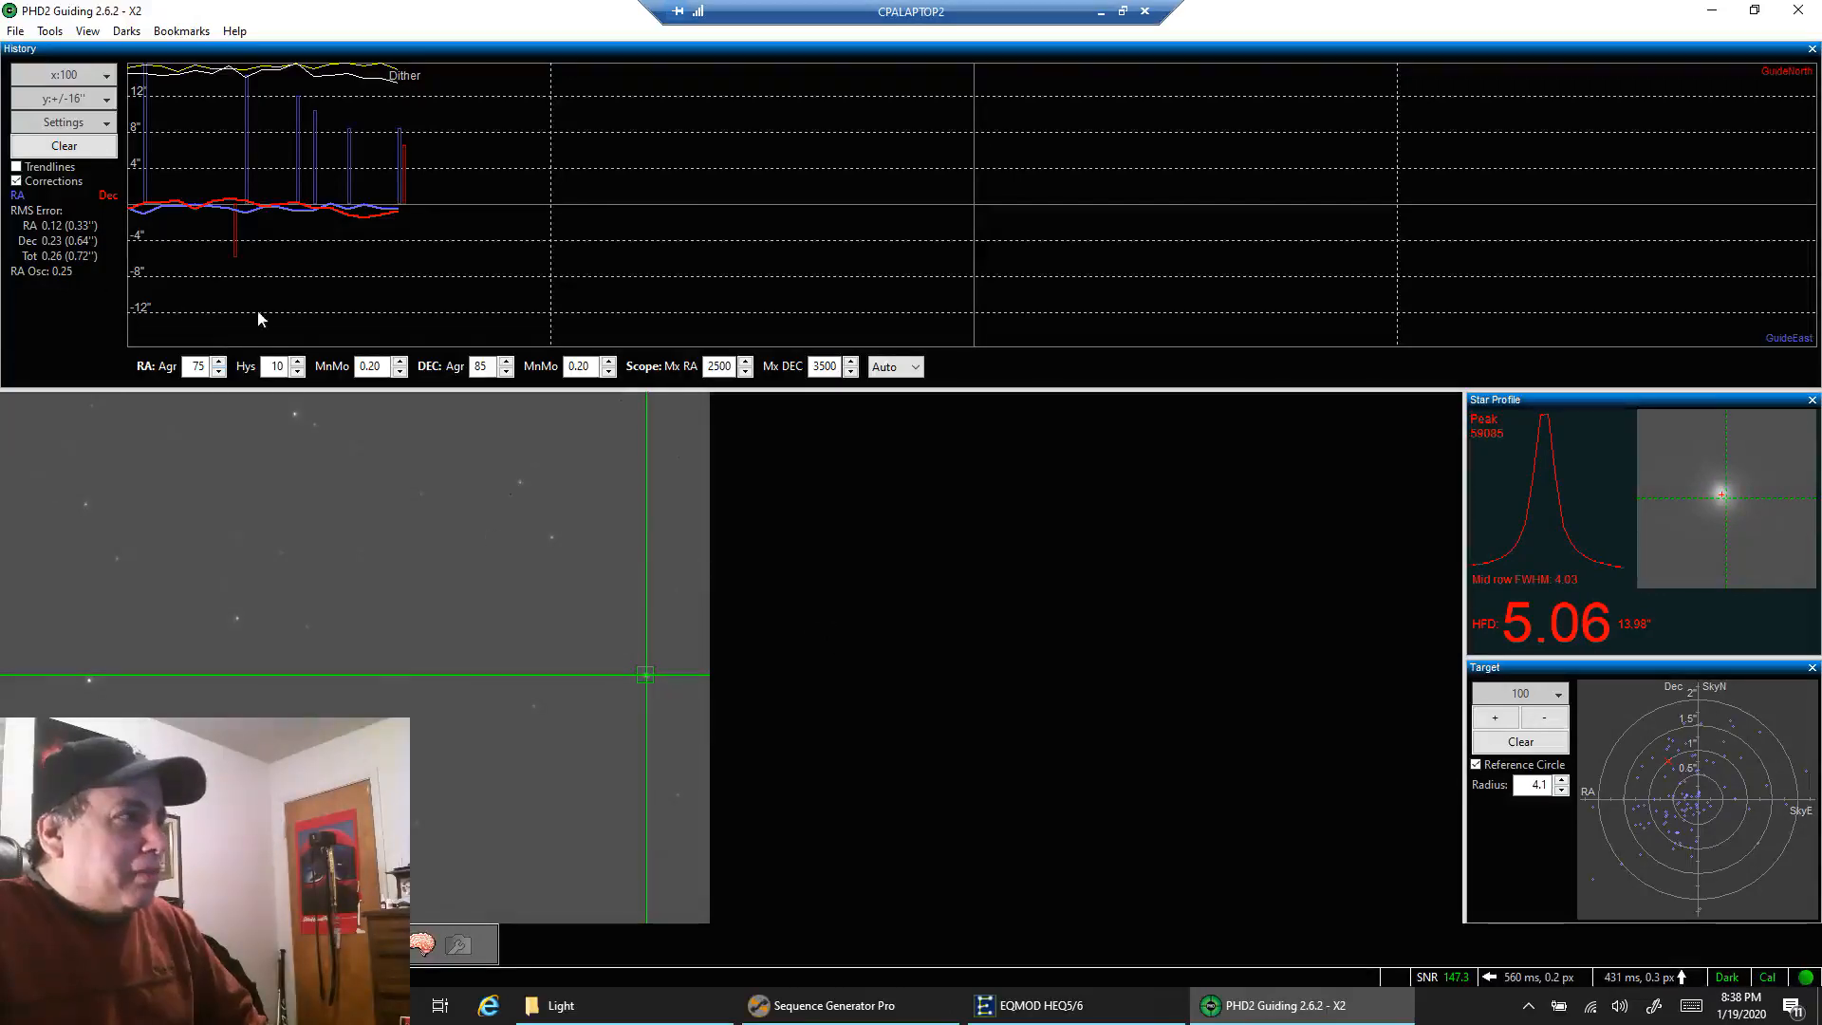
mouse_move(808, 913)
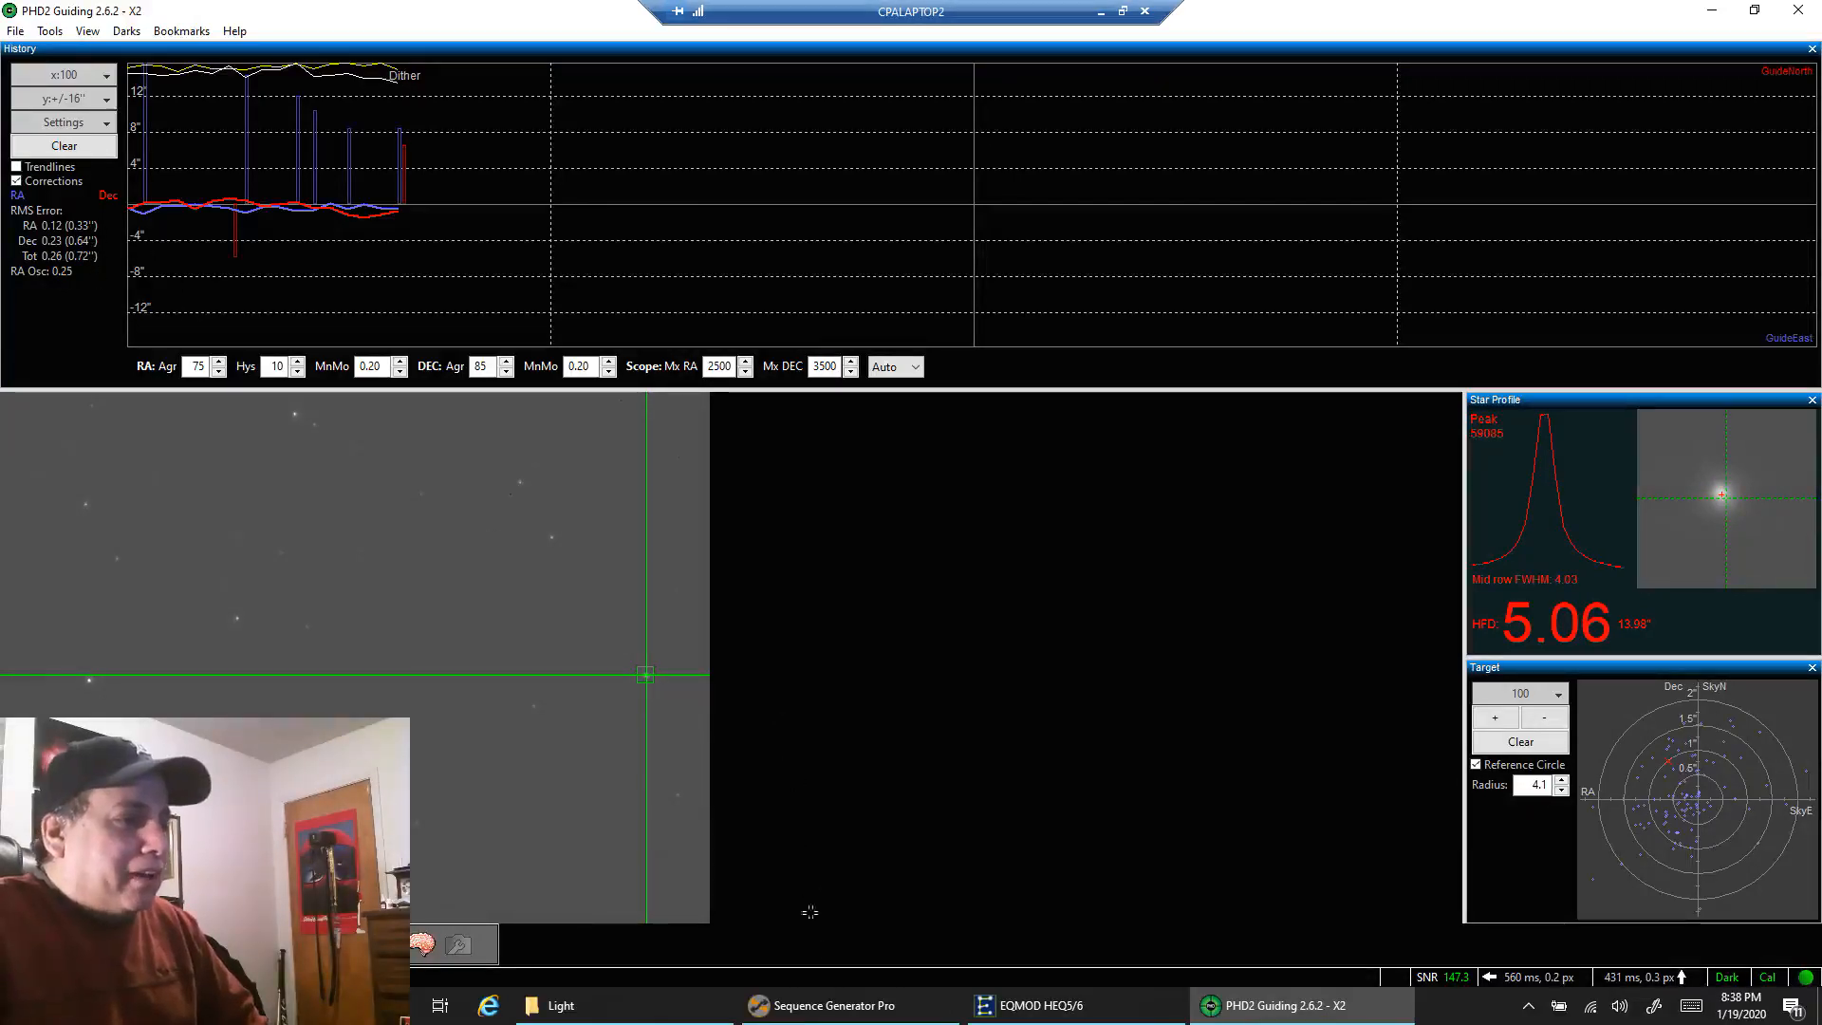
Switch to Sequence Generator Pro and fit the latest OIII sub to the display window.
click(831, 1007)
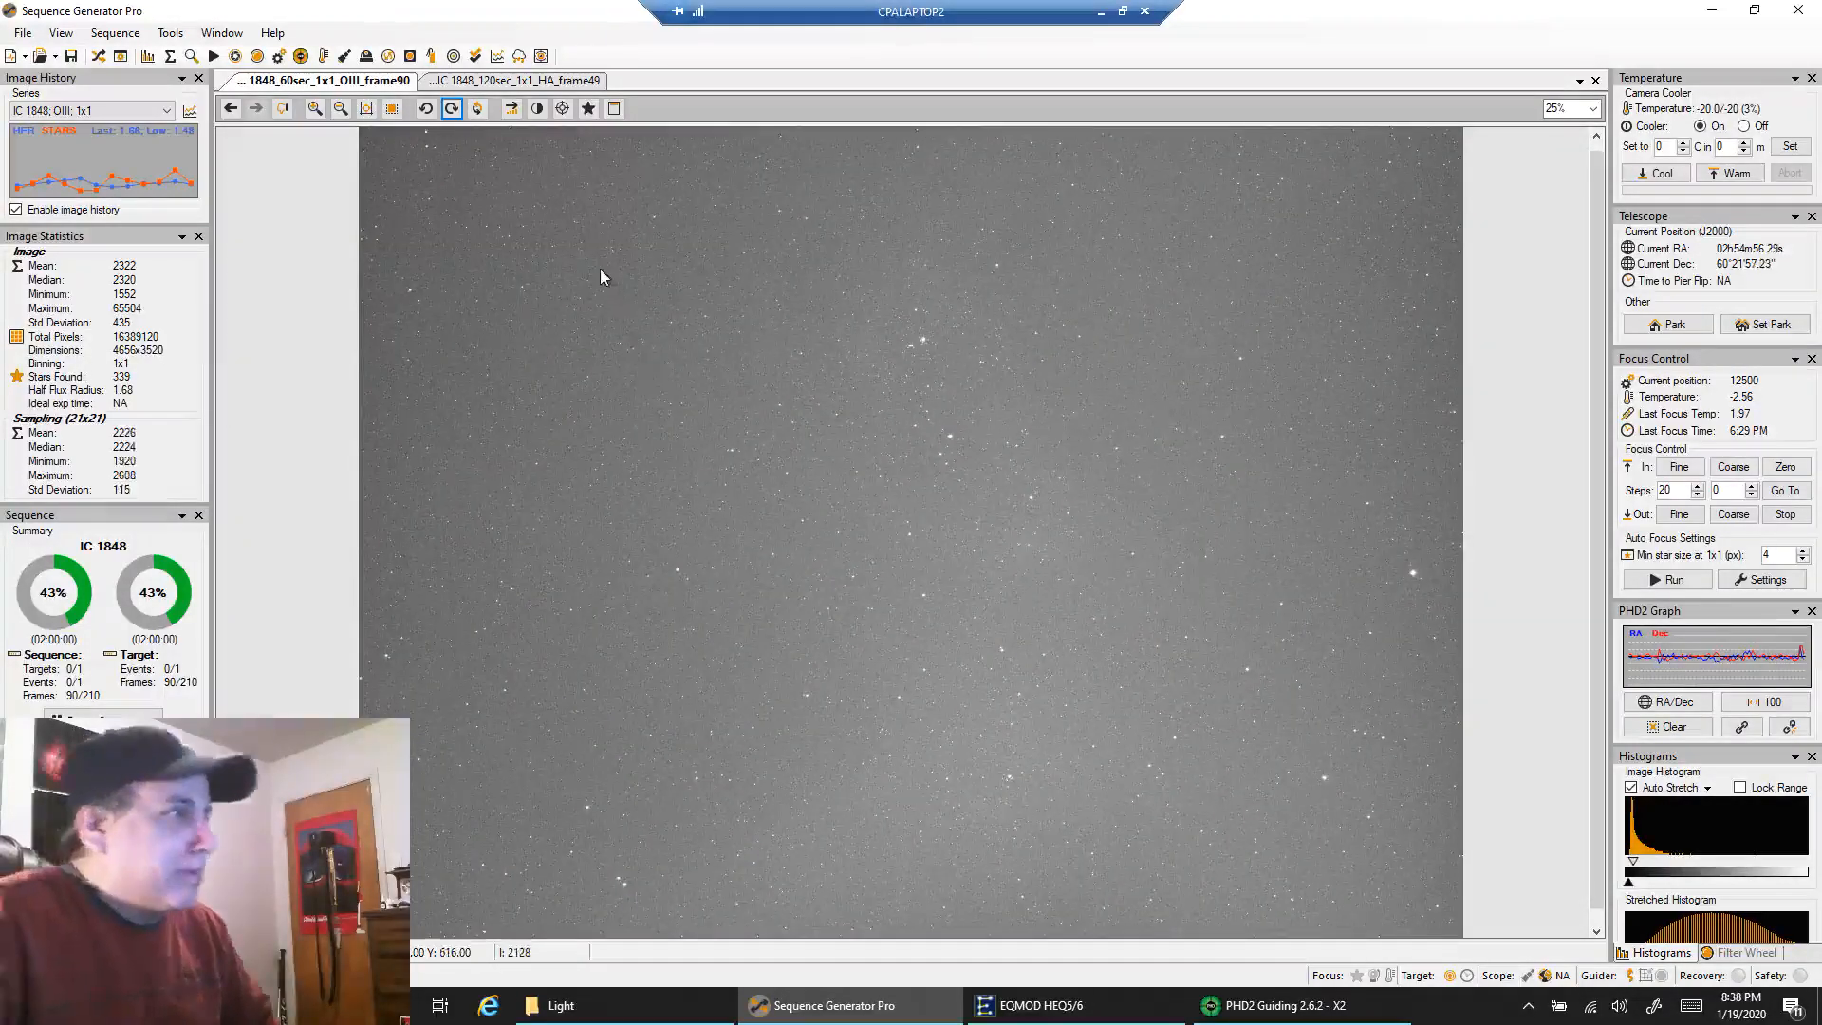
right_click(602, 277)
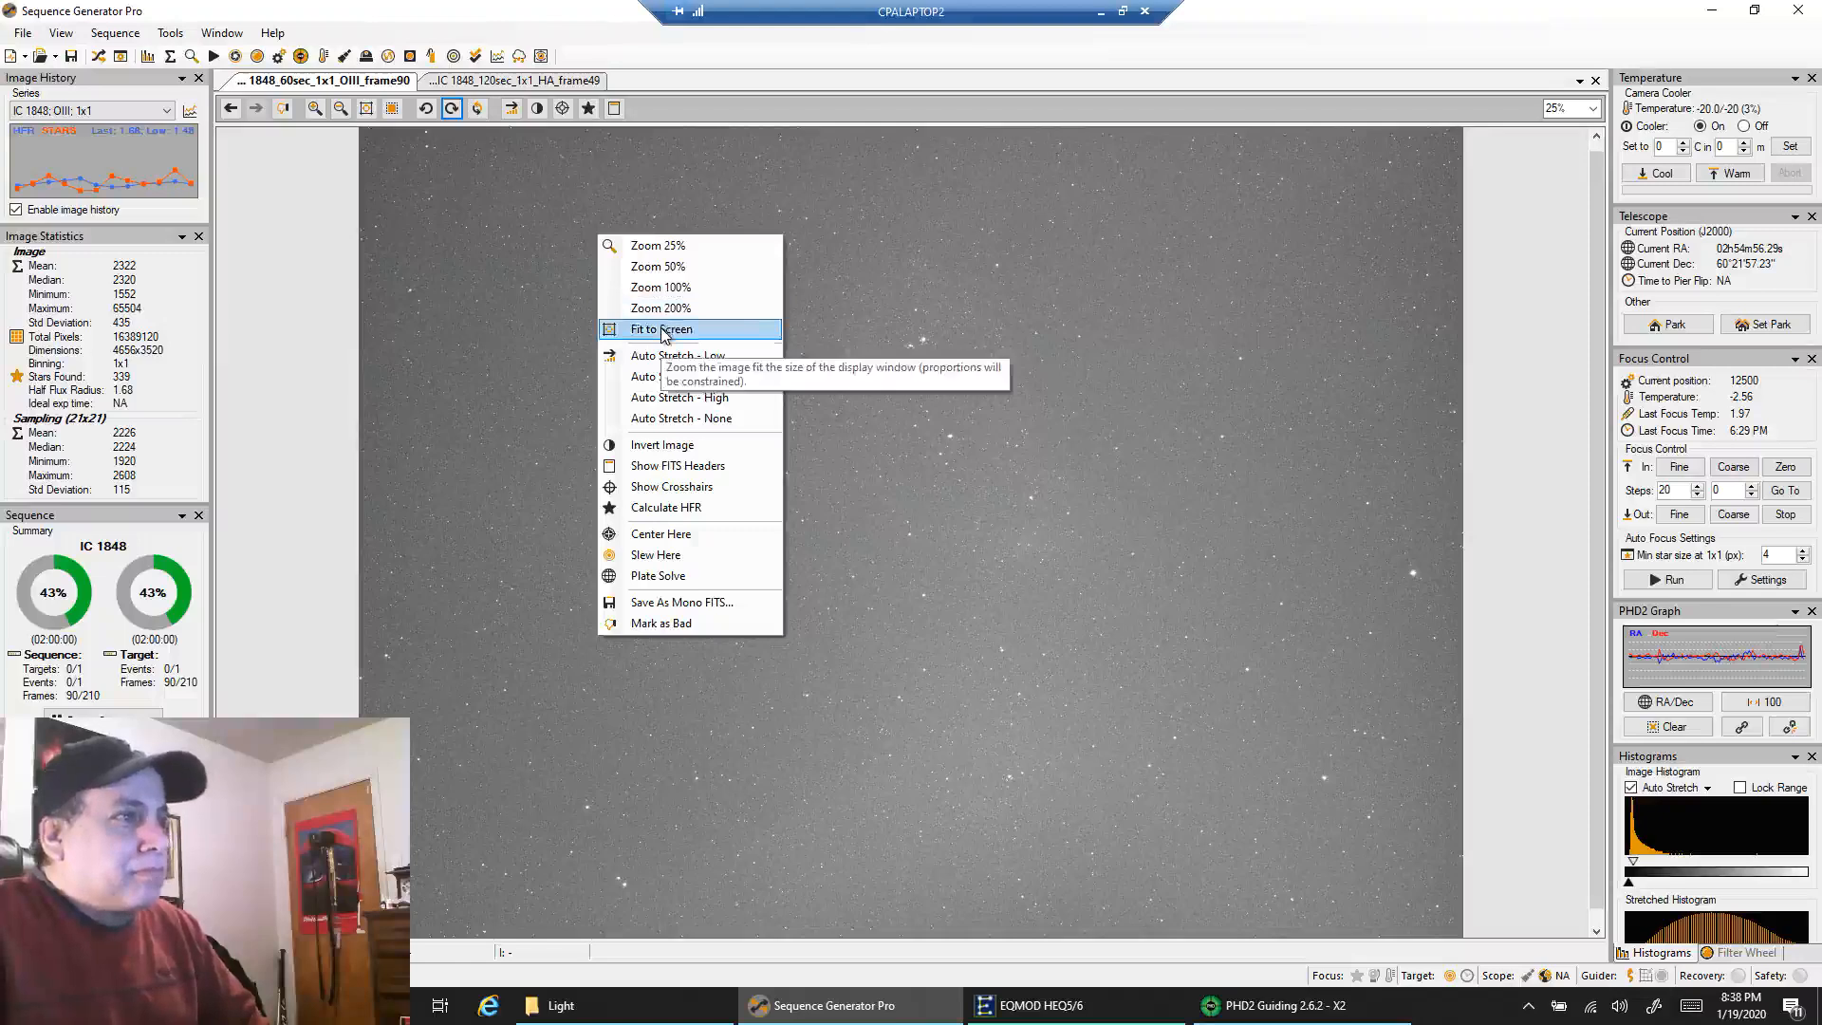
click(659, 328)
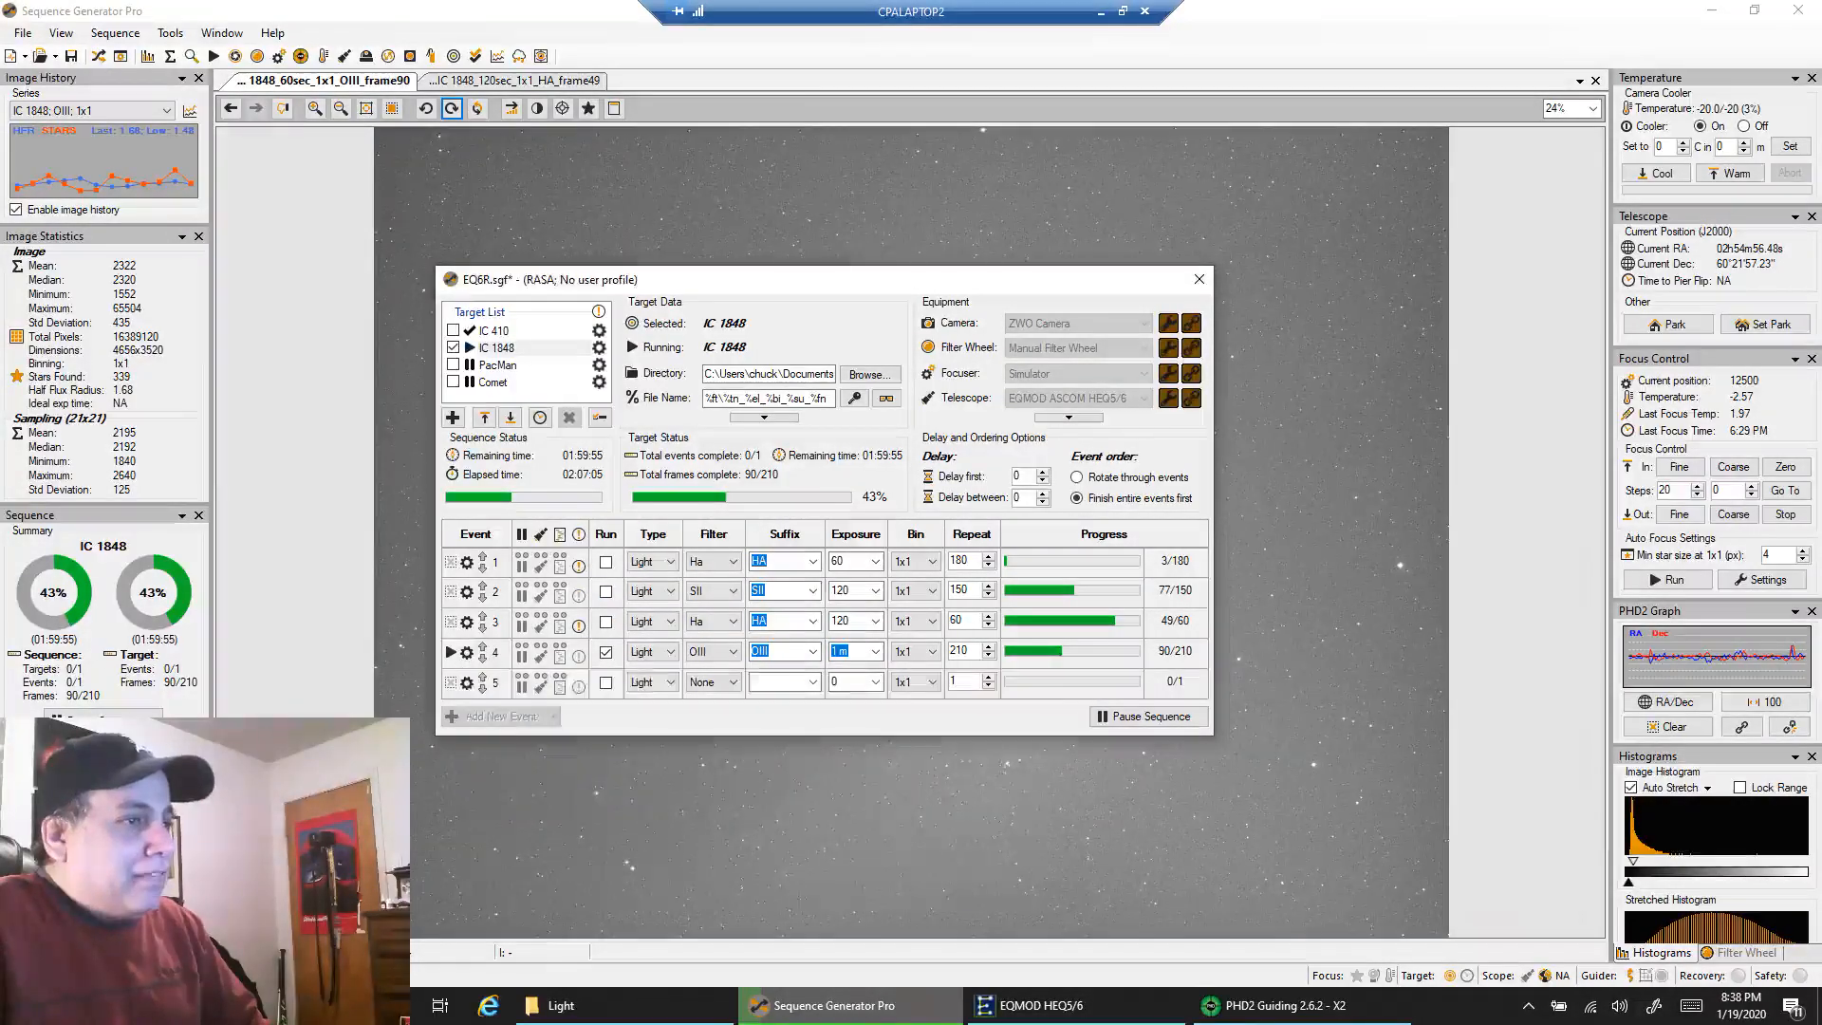
click(467, 652)
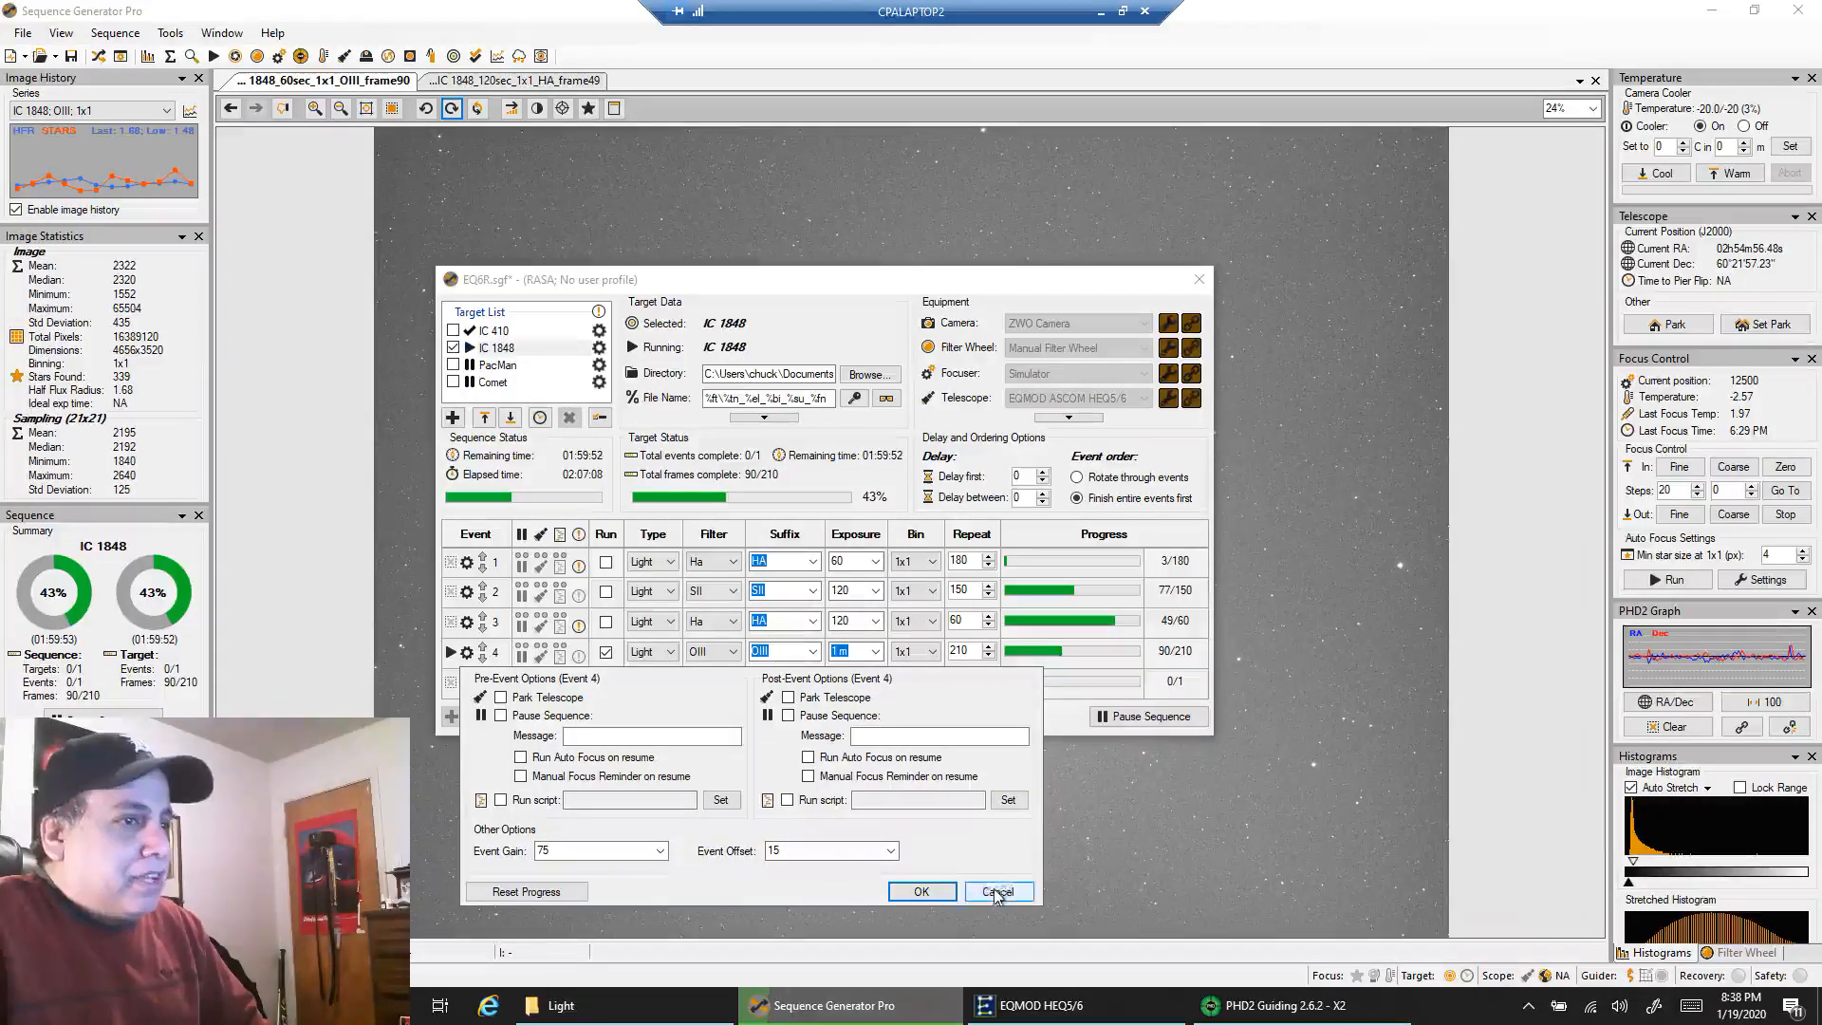
click(996, 892)
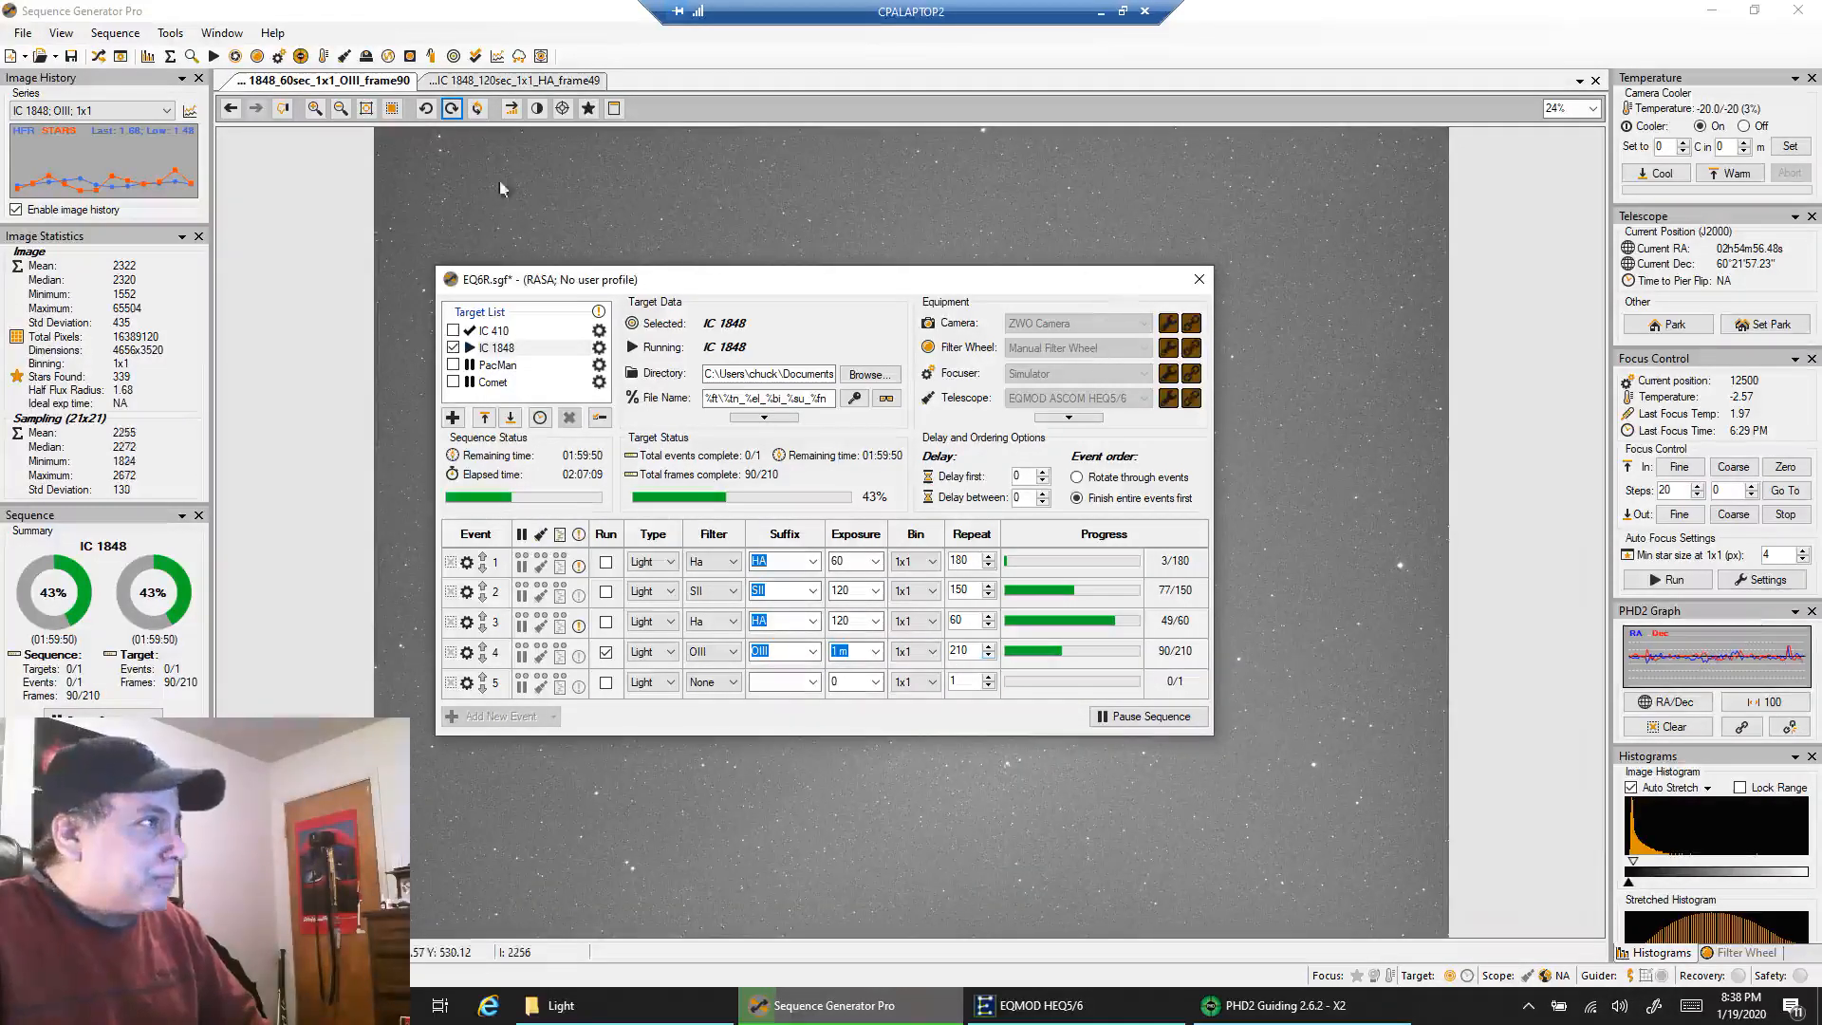
click(1198, 279)
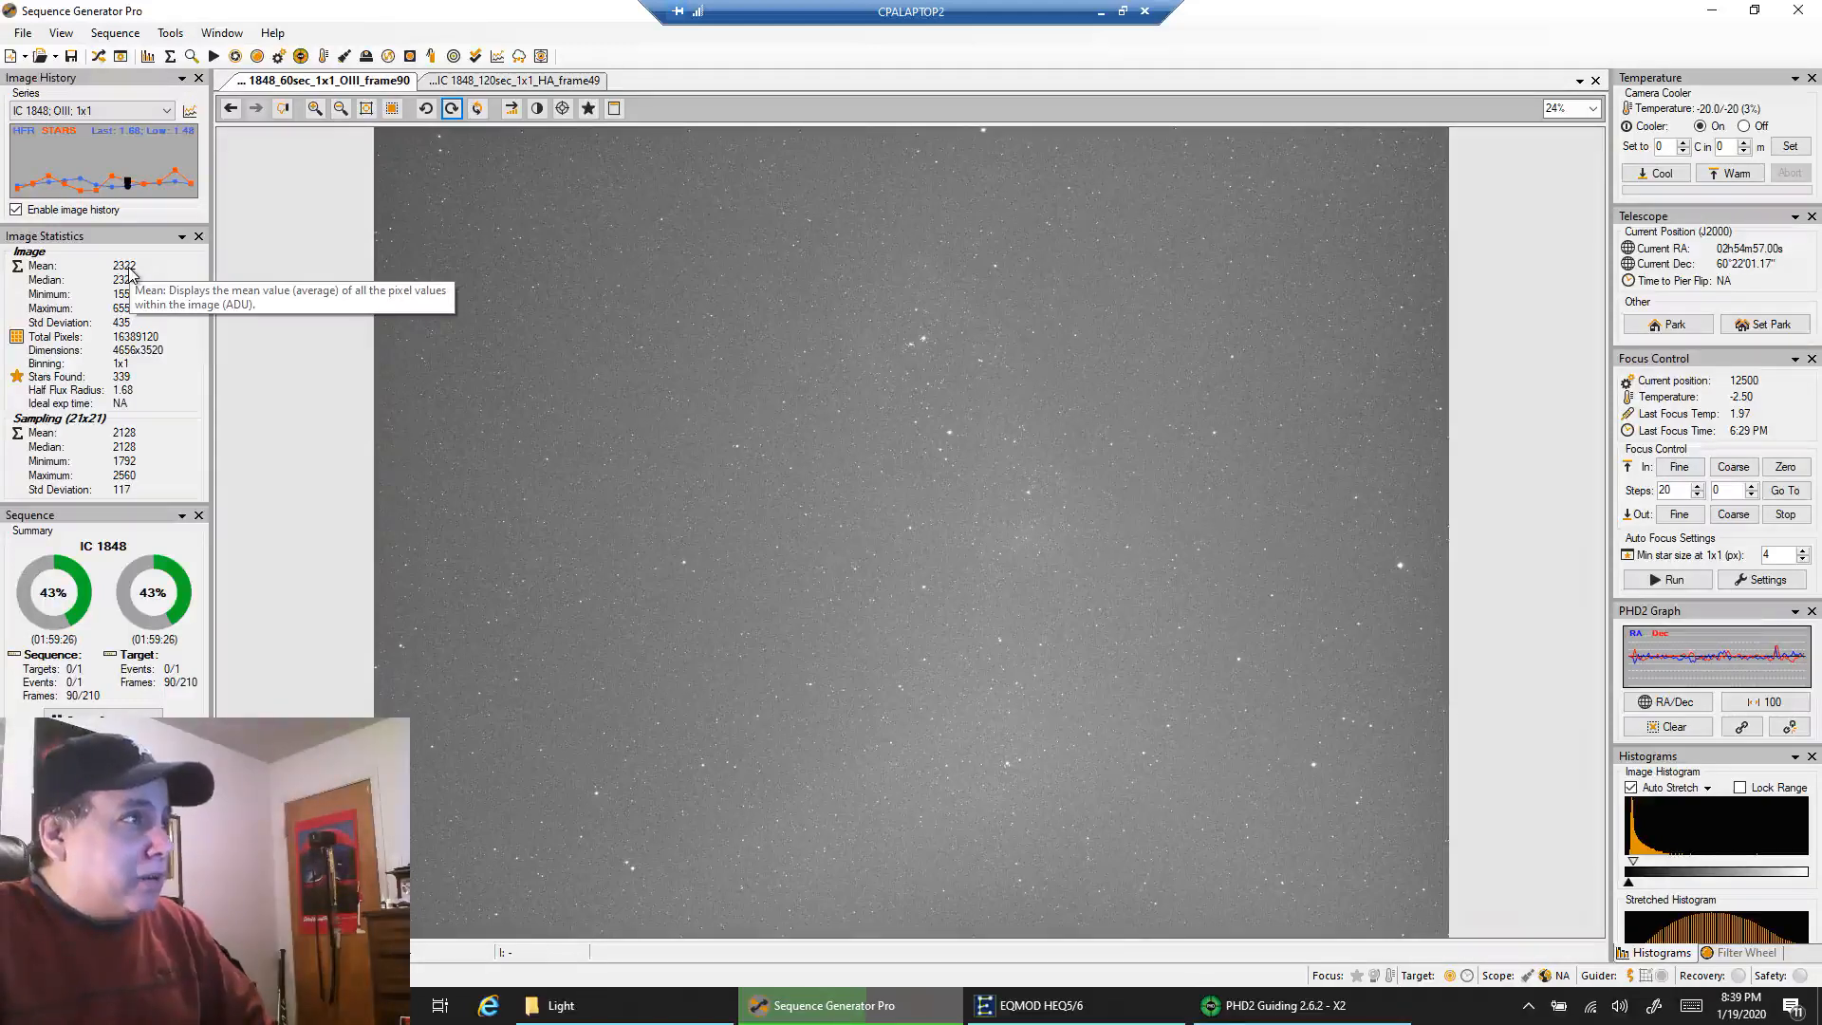
mouse_move(997, 572)
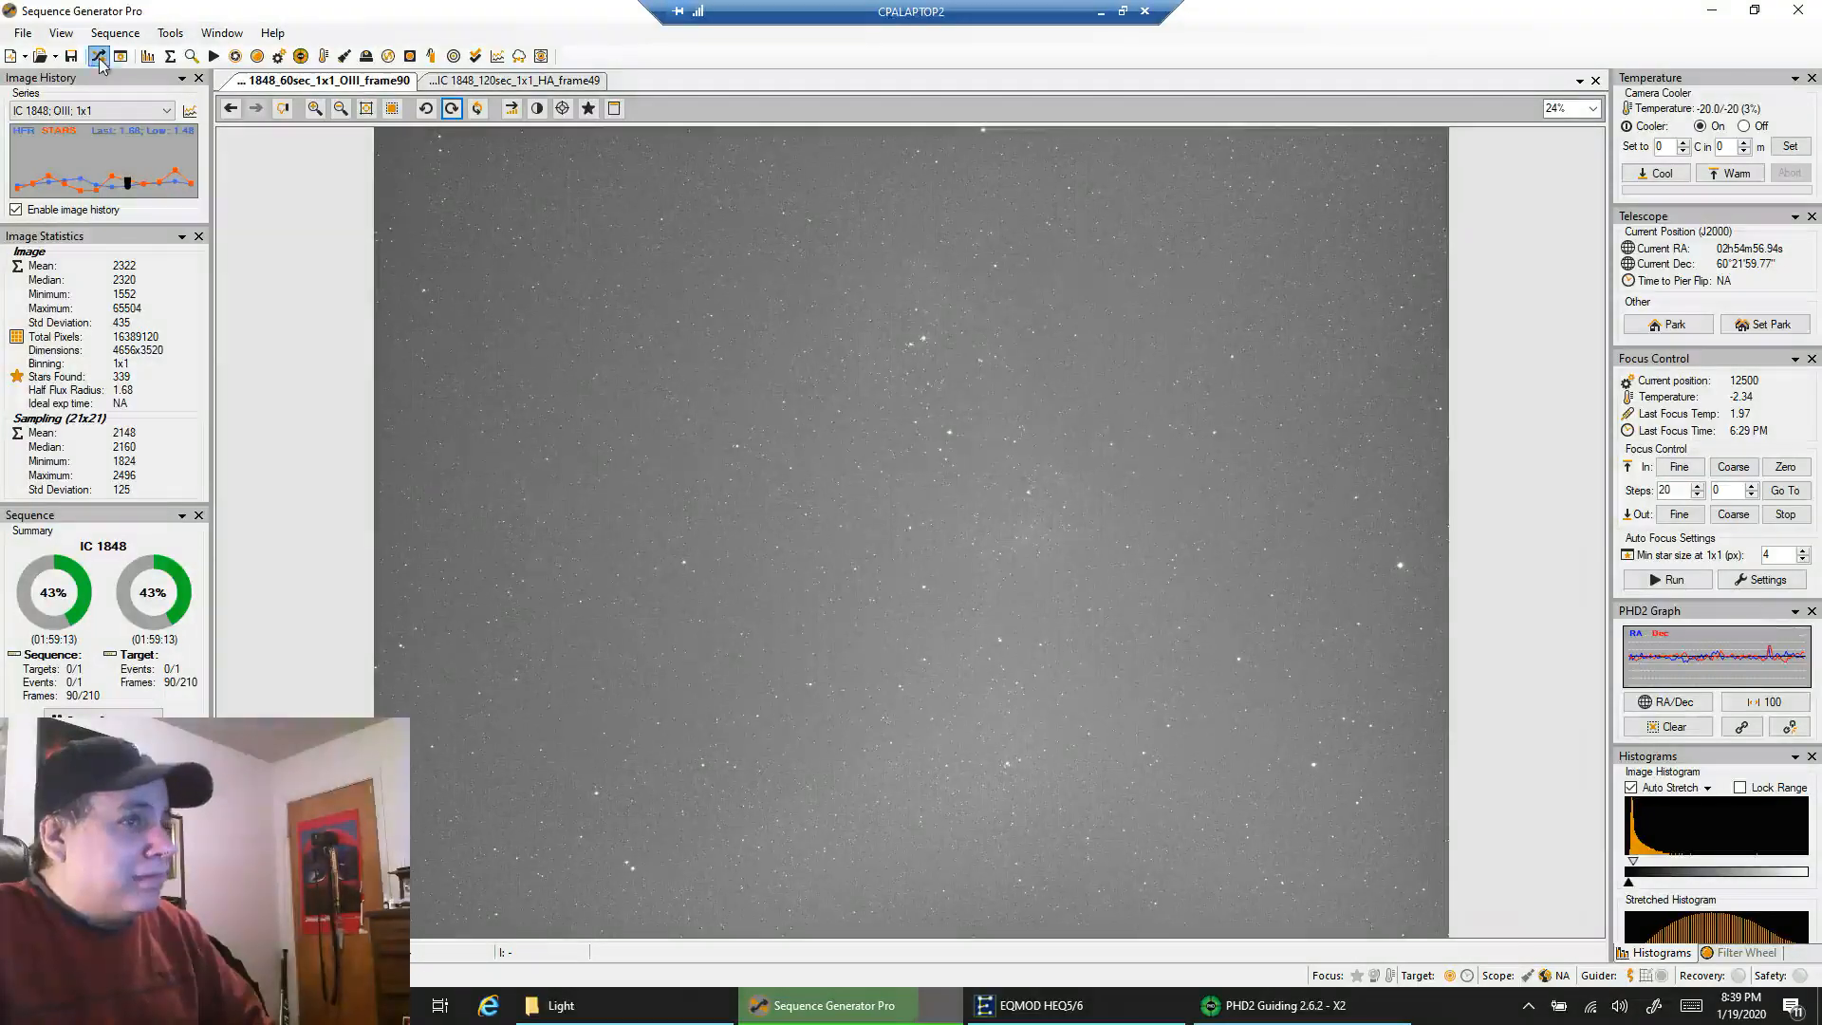
Check the IC 1848 sequence overview at 90 of 210 OIII frames, then close it.
click(99, 56)
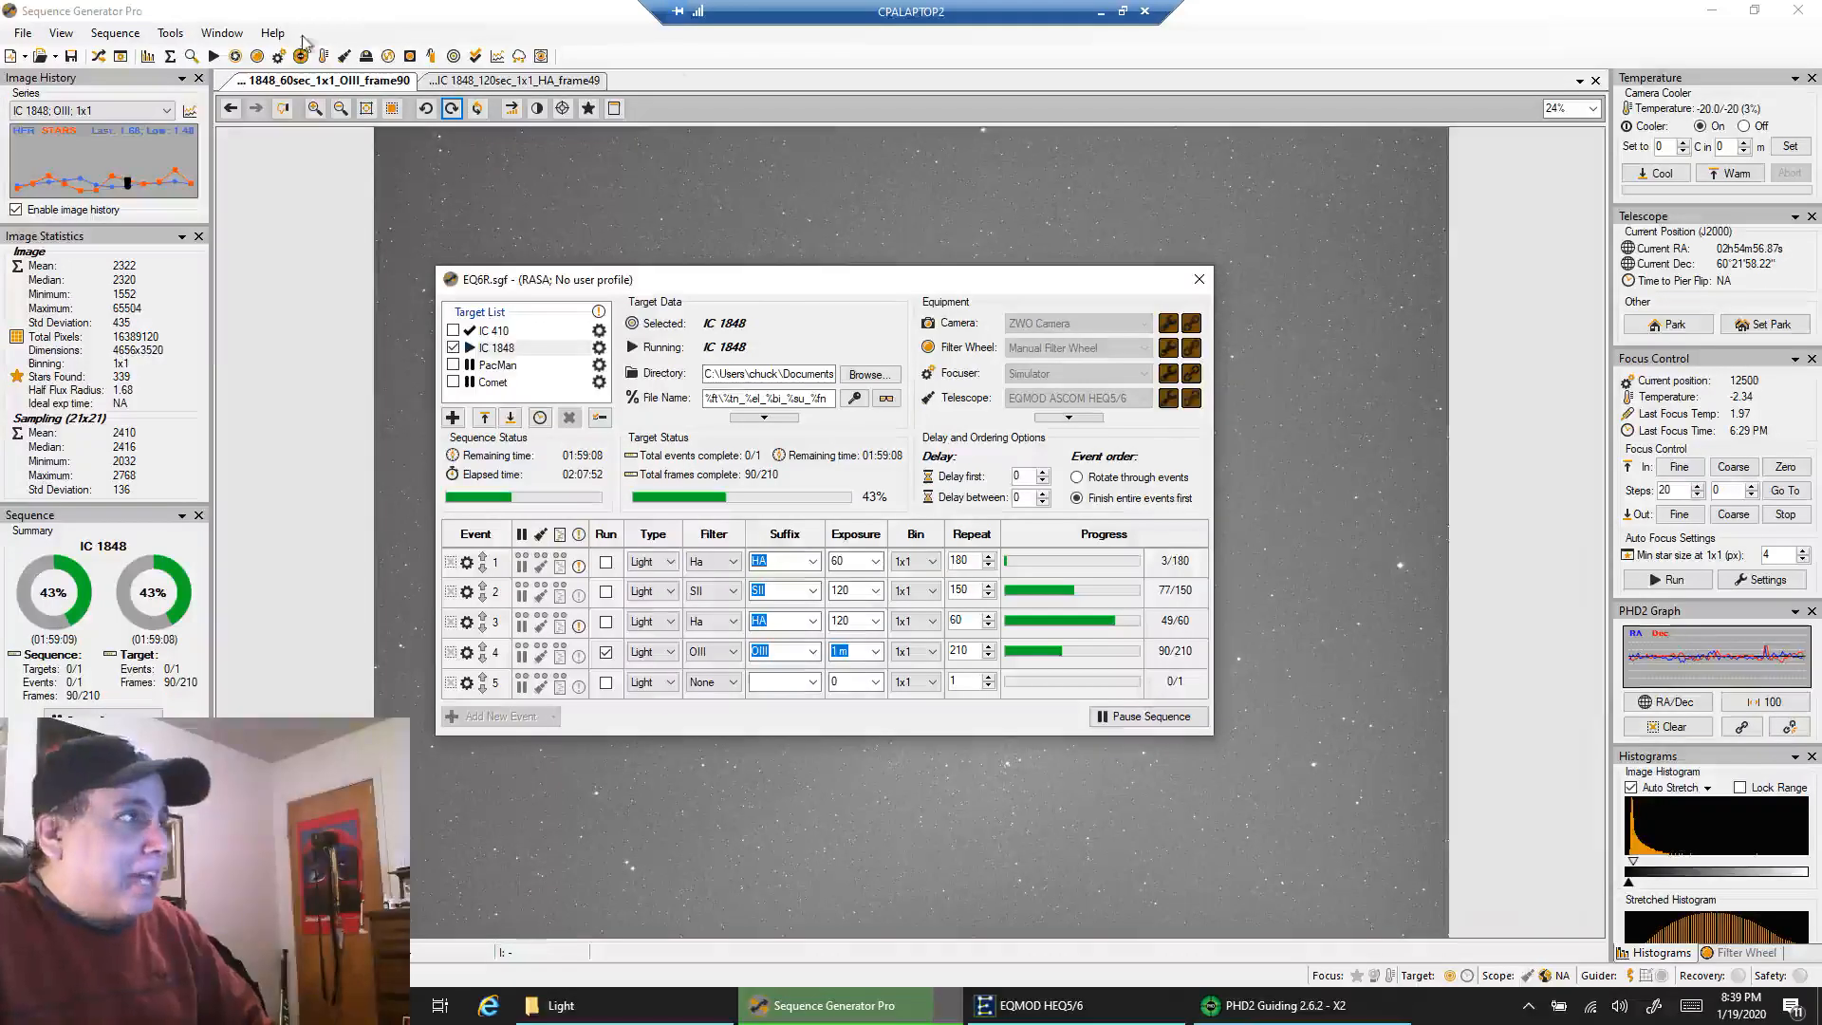
click(1198, 279)
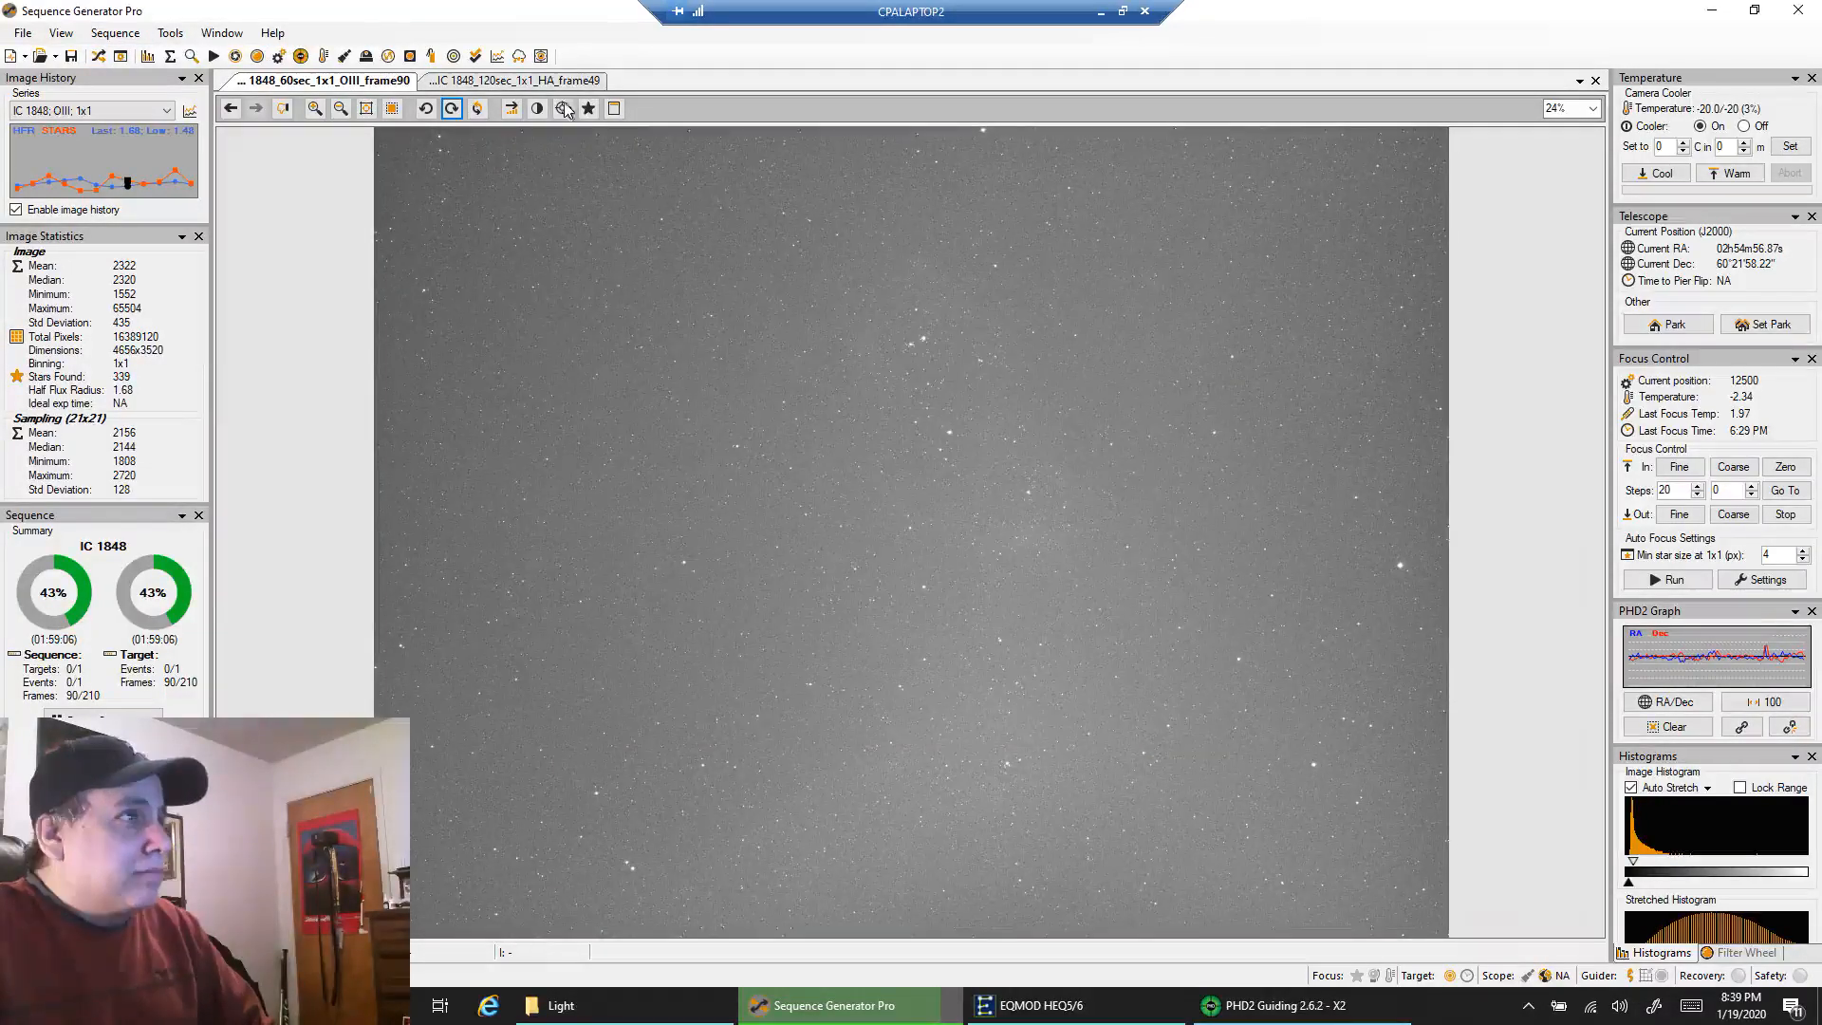
mouse_move(511, 79)
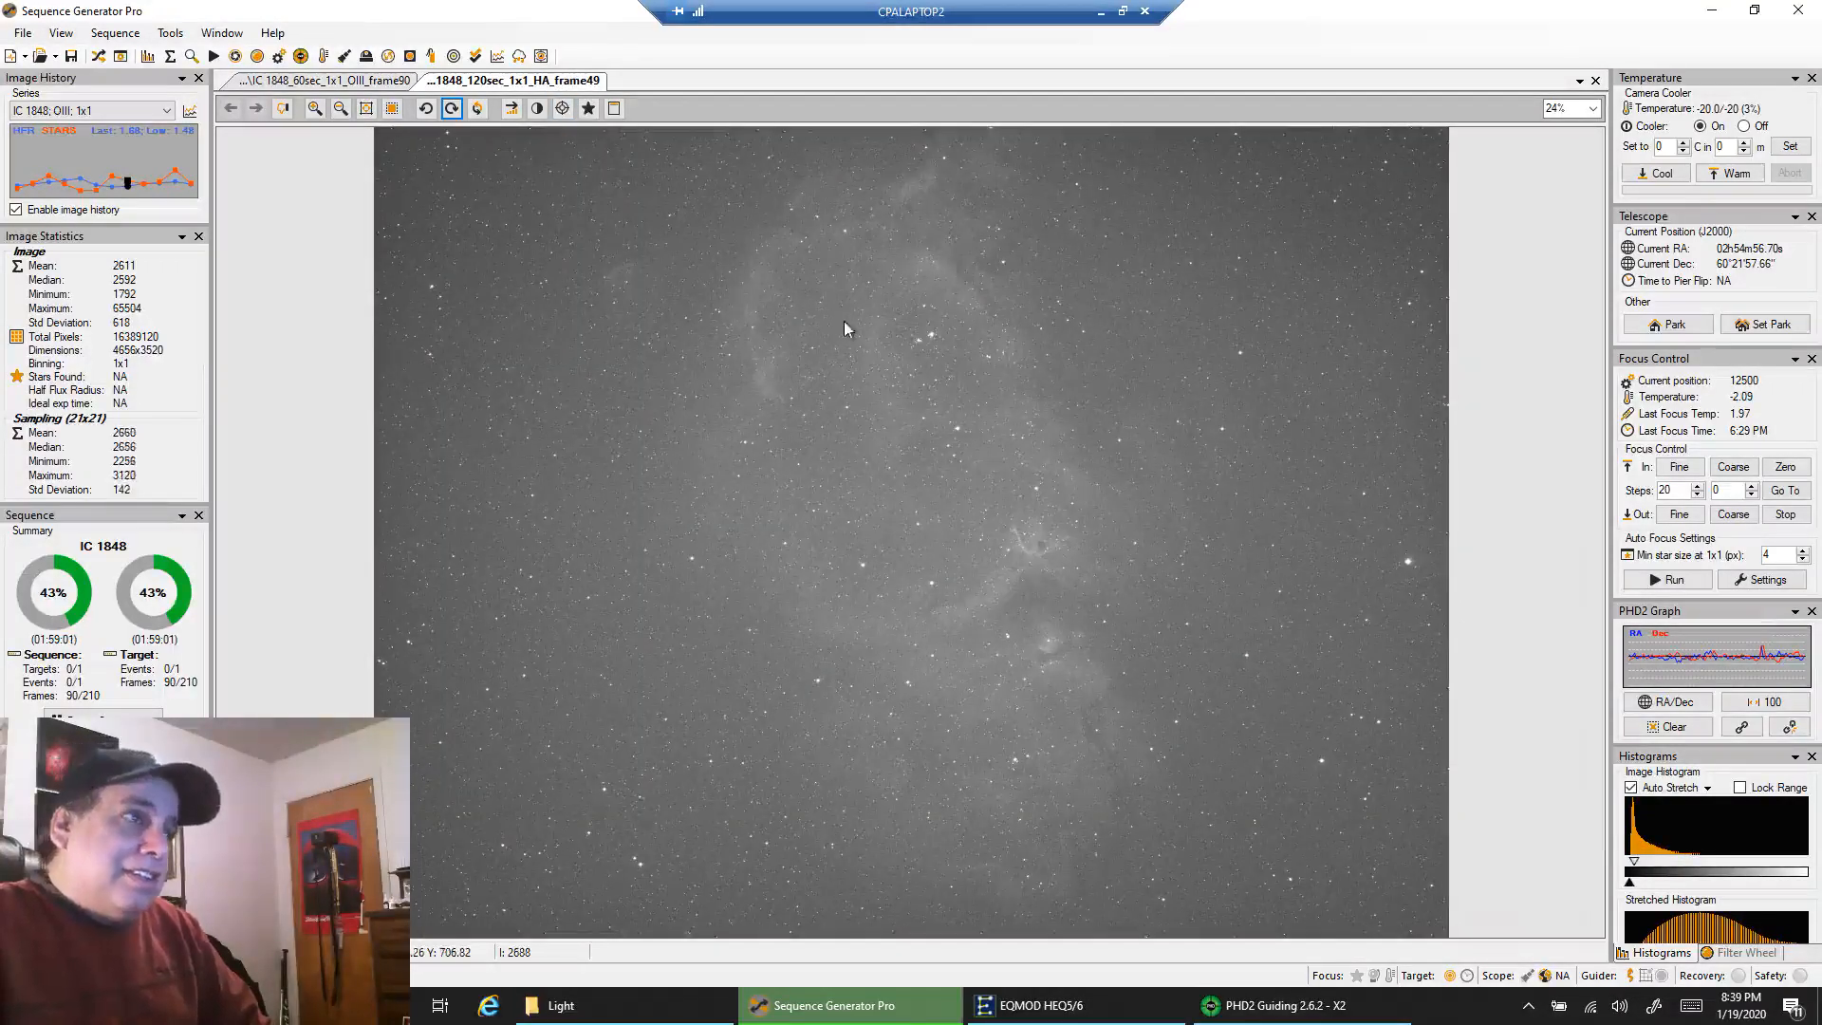
mouse_move(767, 300)
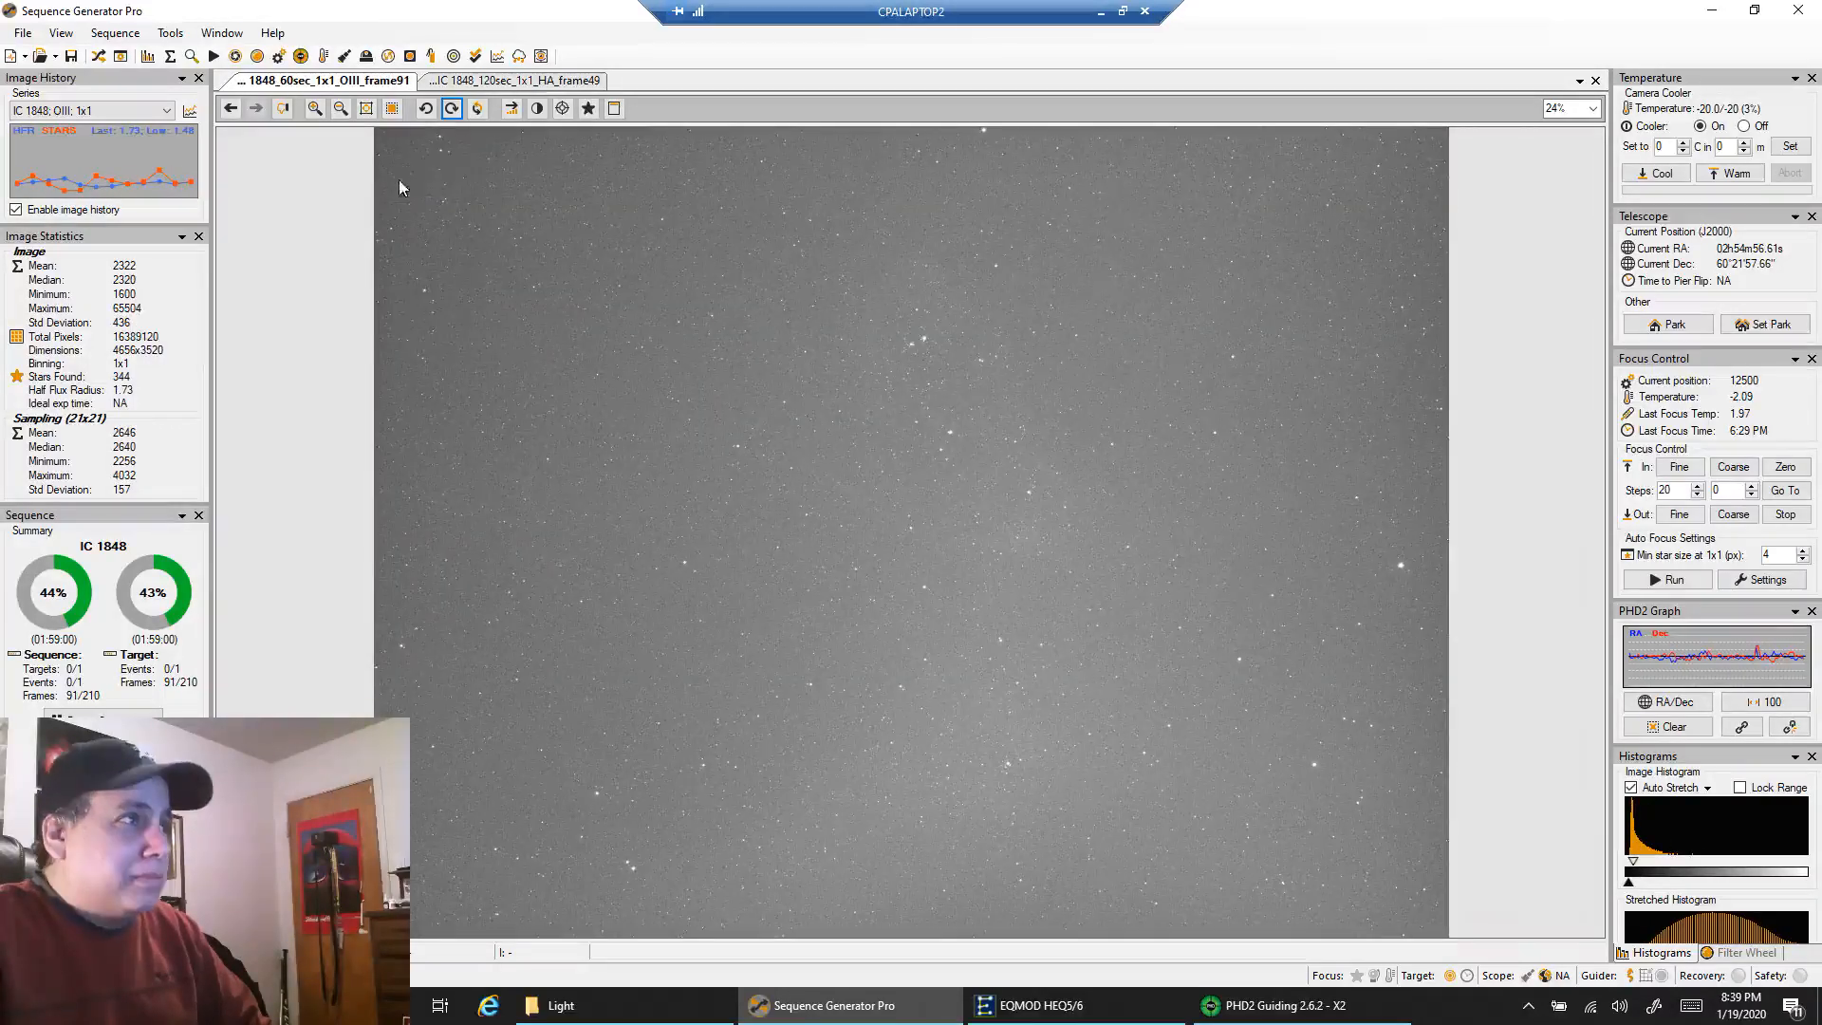
View the Ha frame 49 nebula image, then return to the latest OIII frame 91 sub.
click(511, 80)
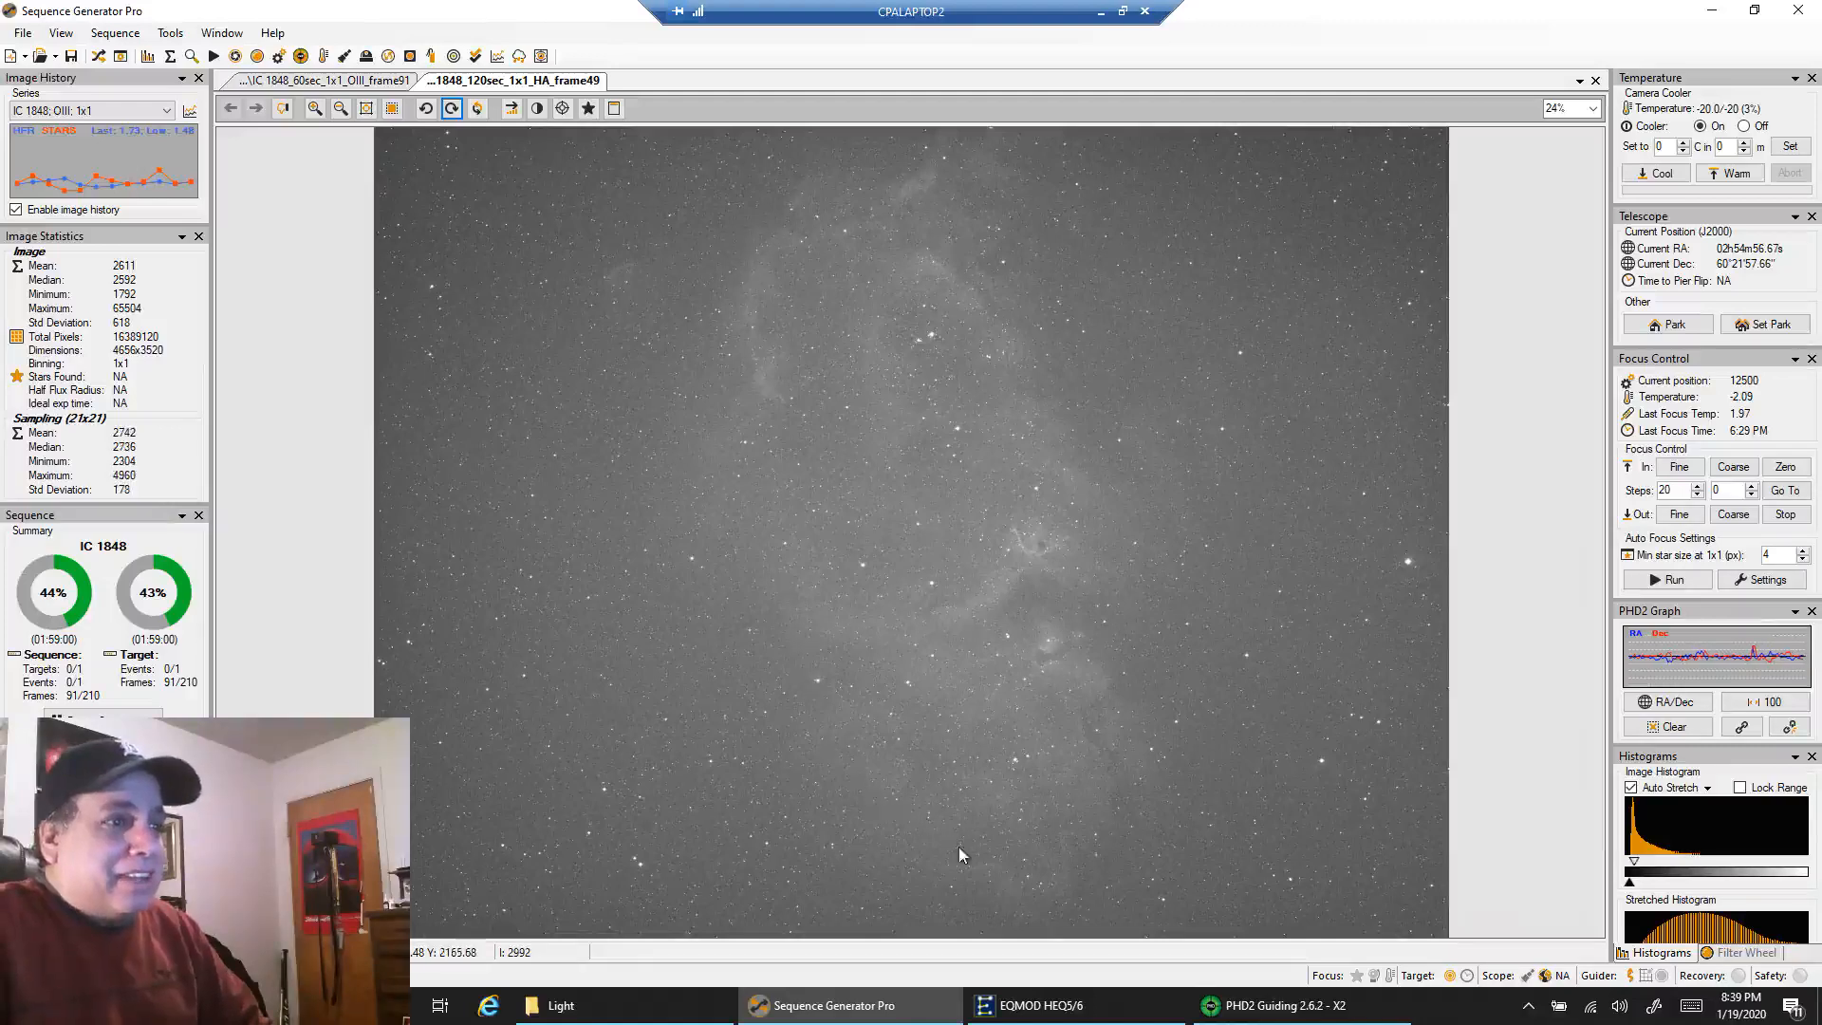
mouse_move(1090, 281)
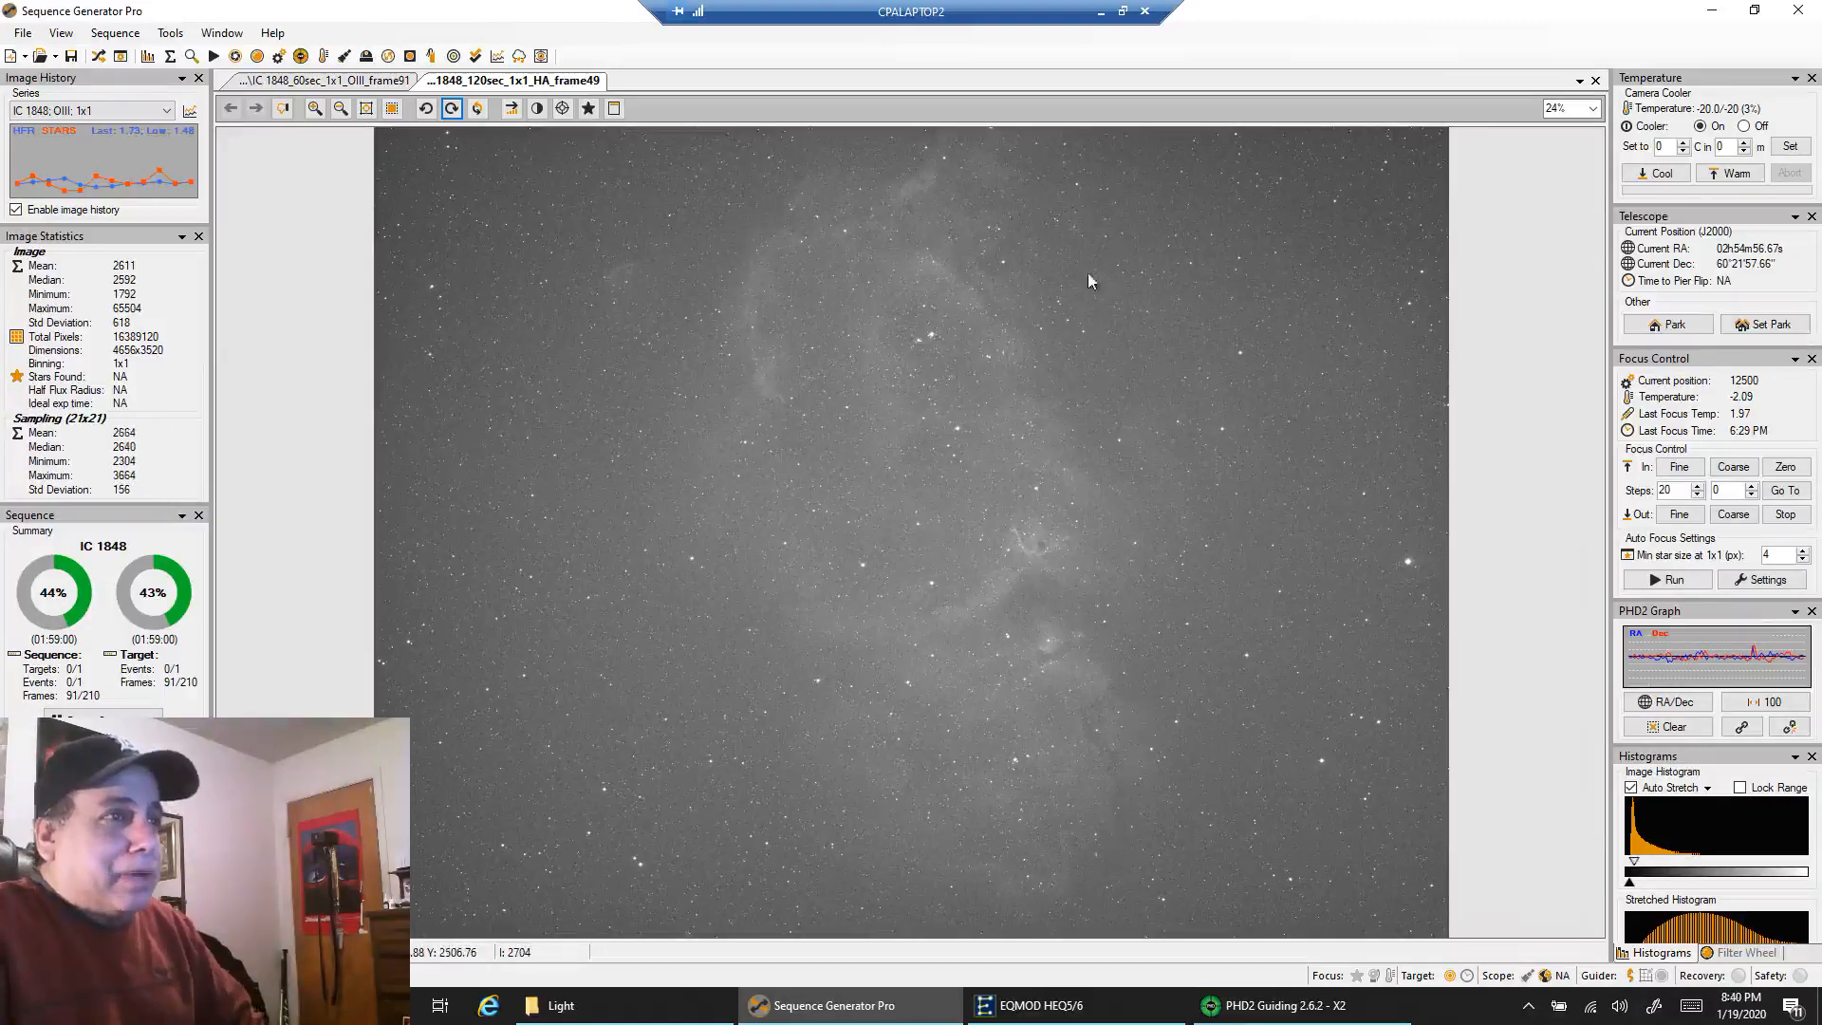
mouse_move(729, 270)
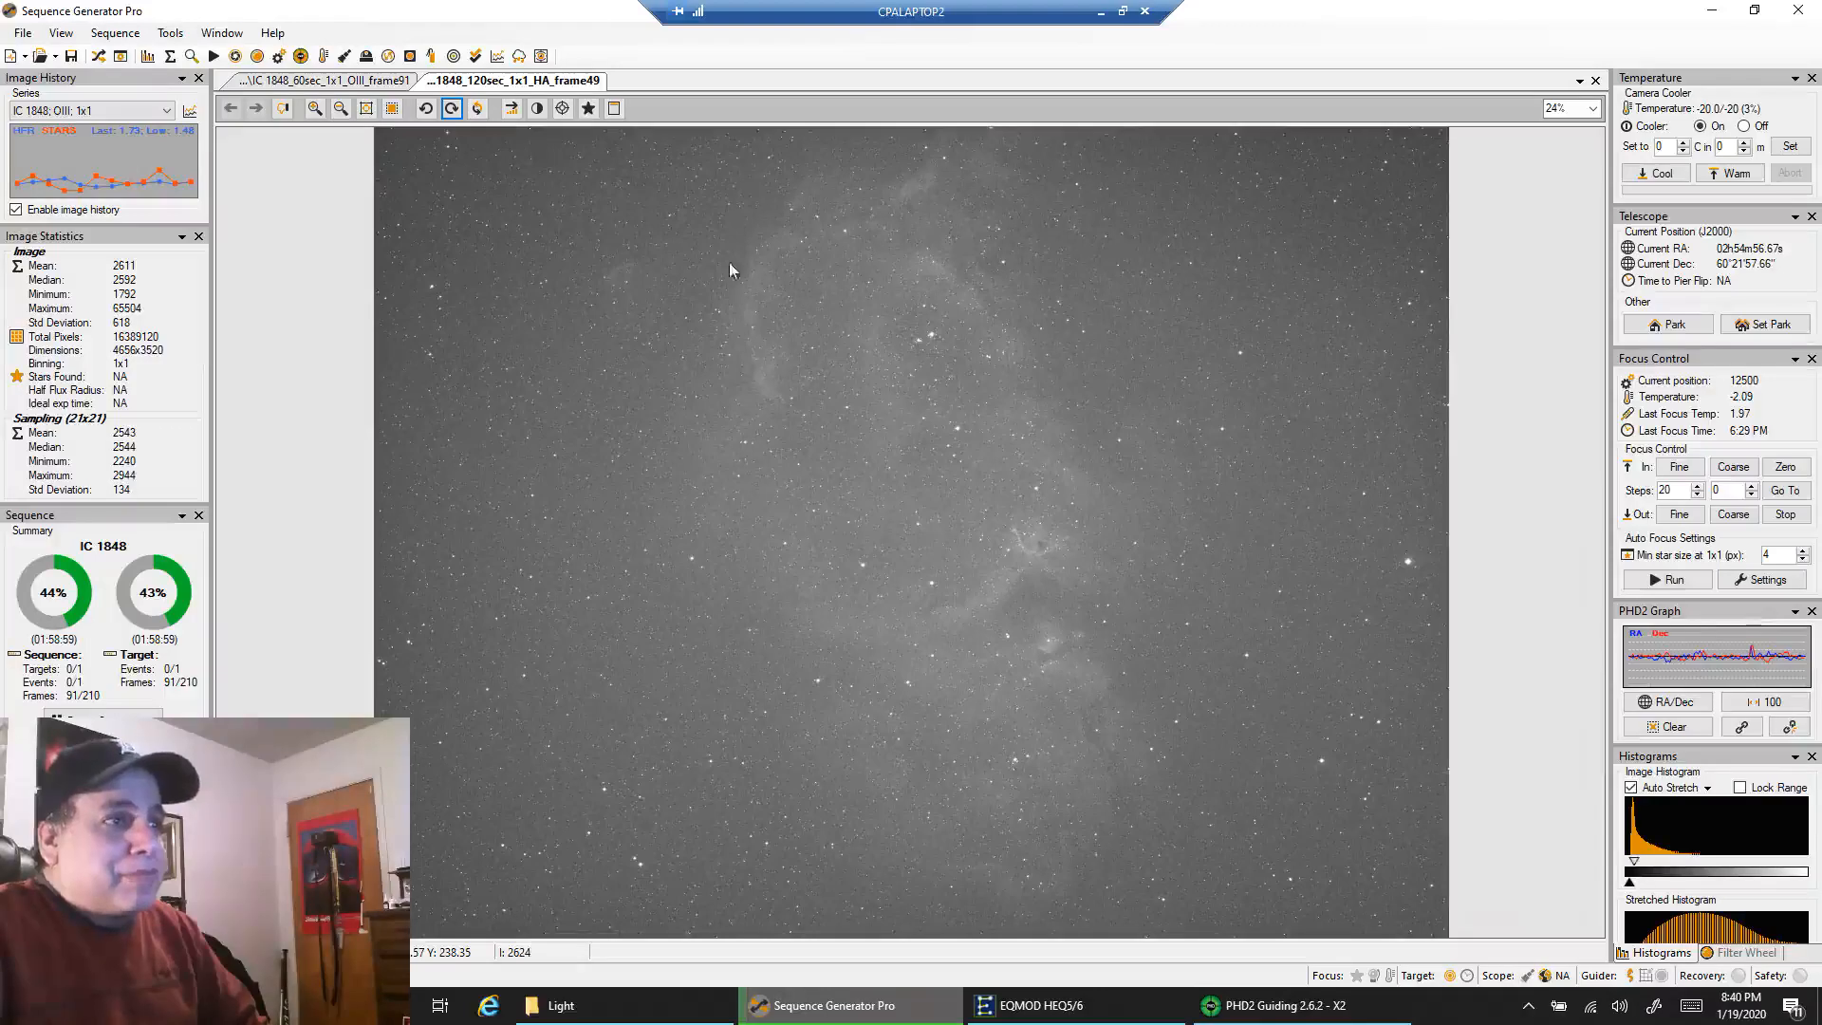
mouse_move(1069, 877)
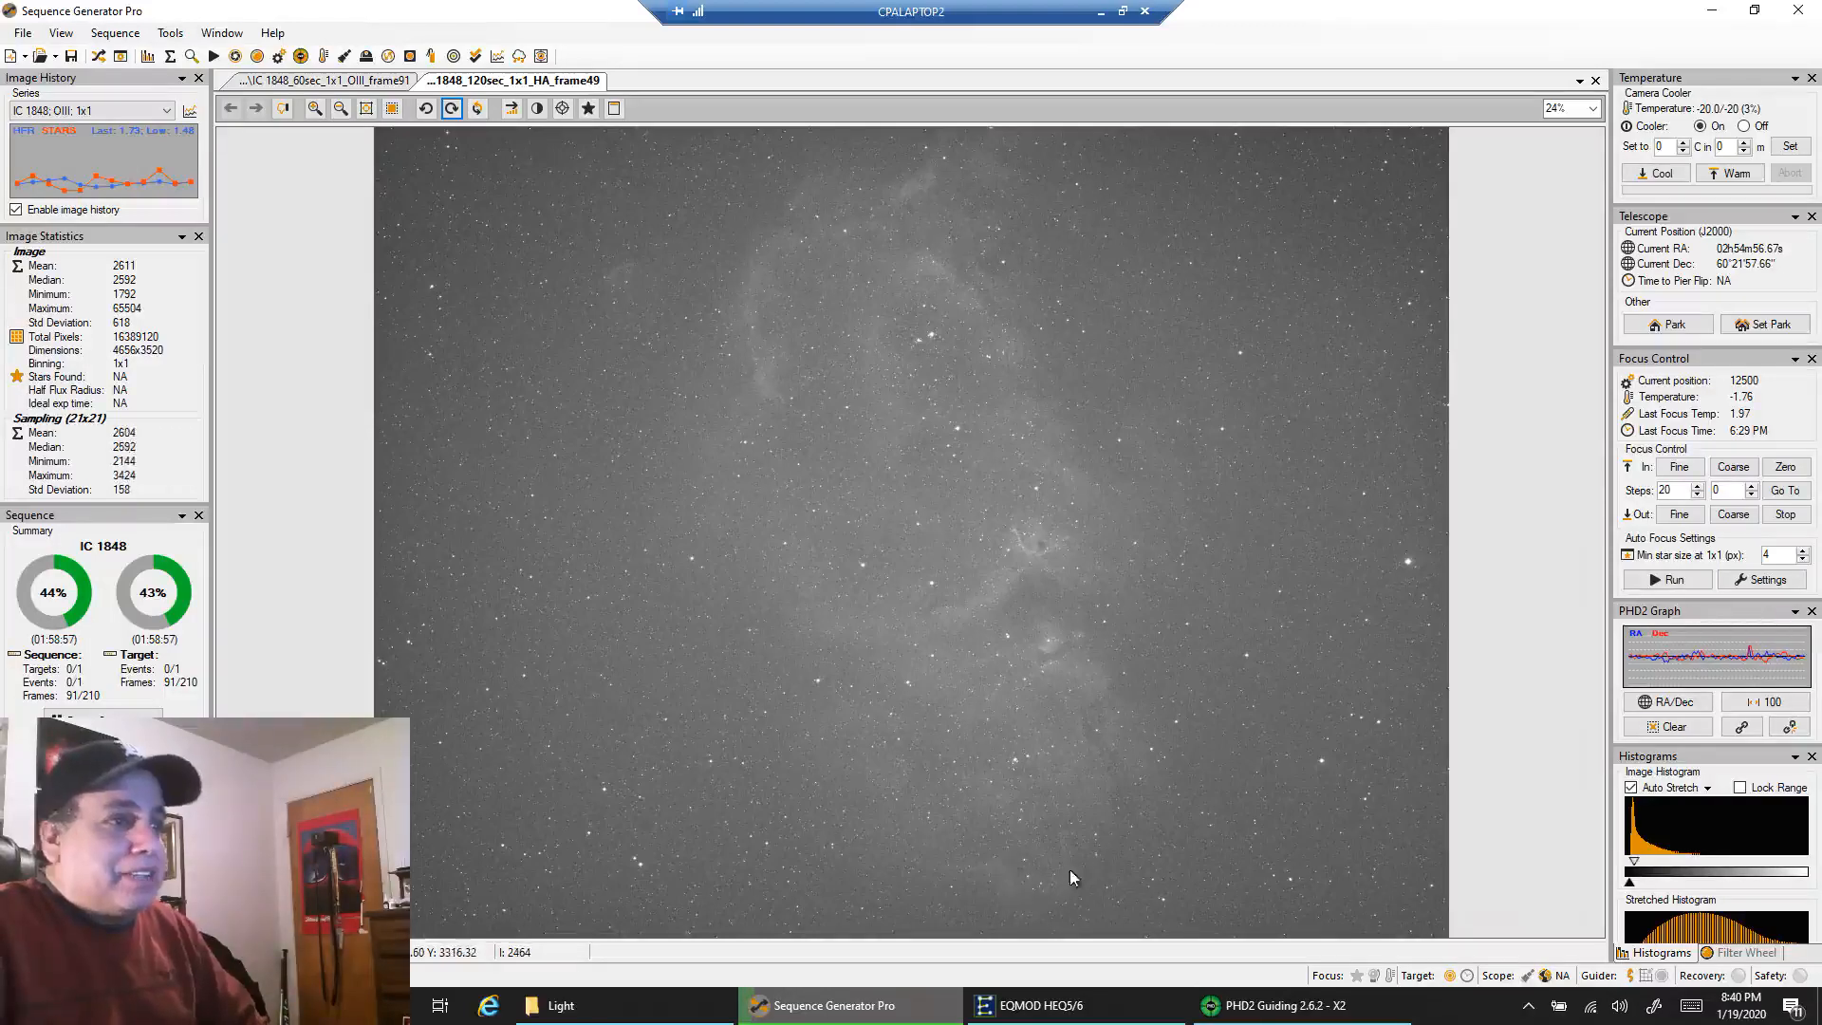
mouse_move(981, 241)
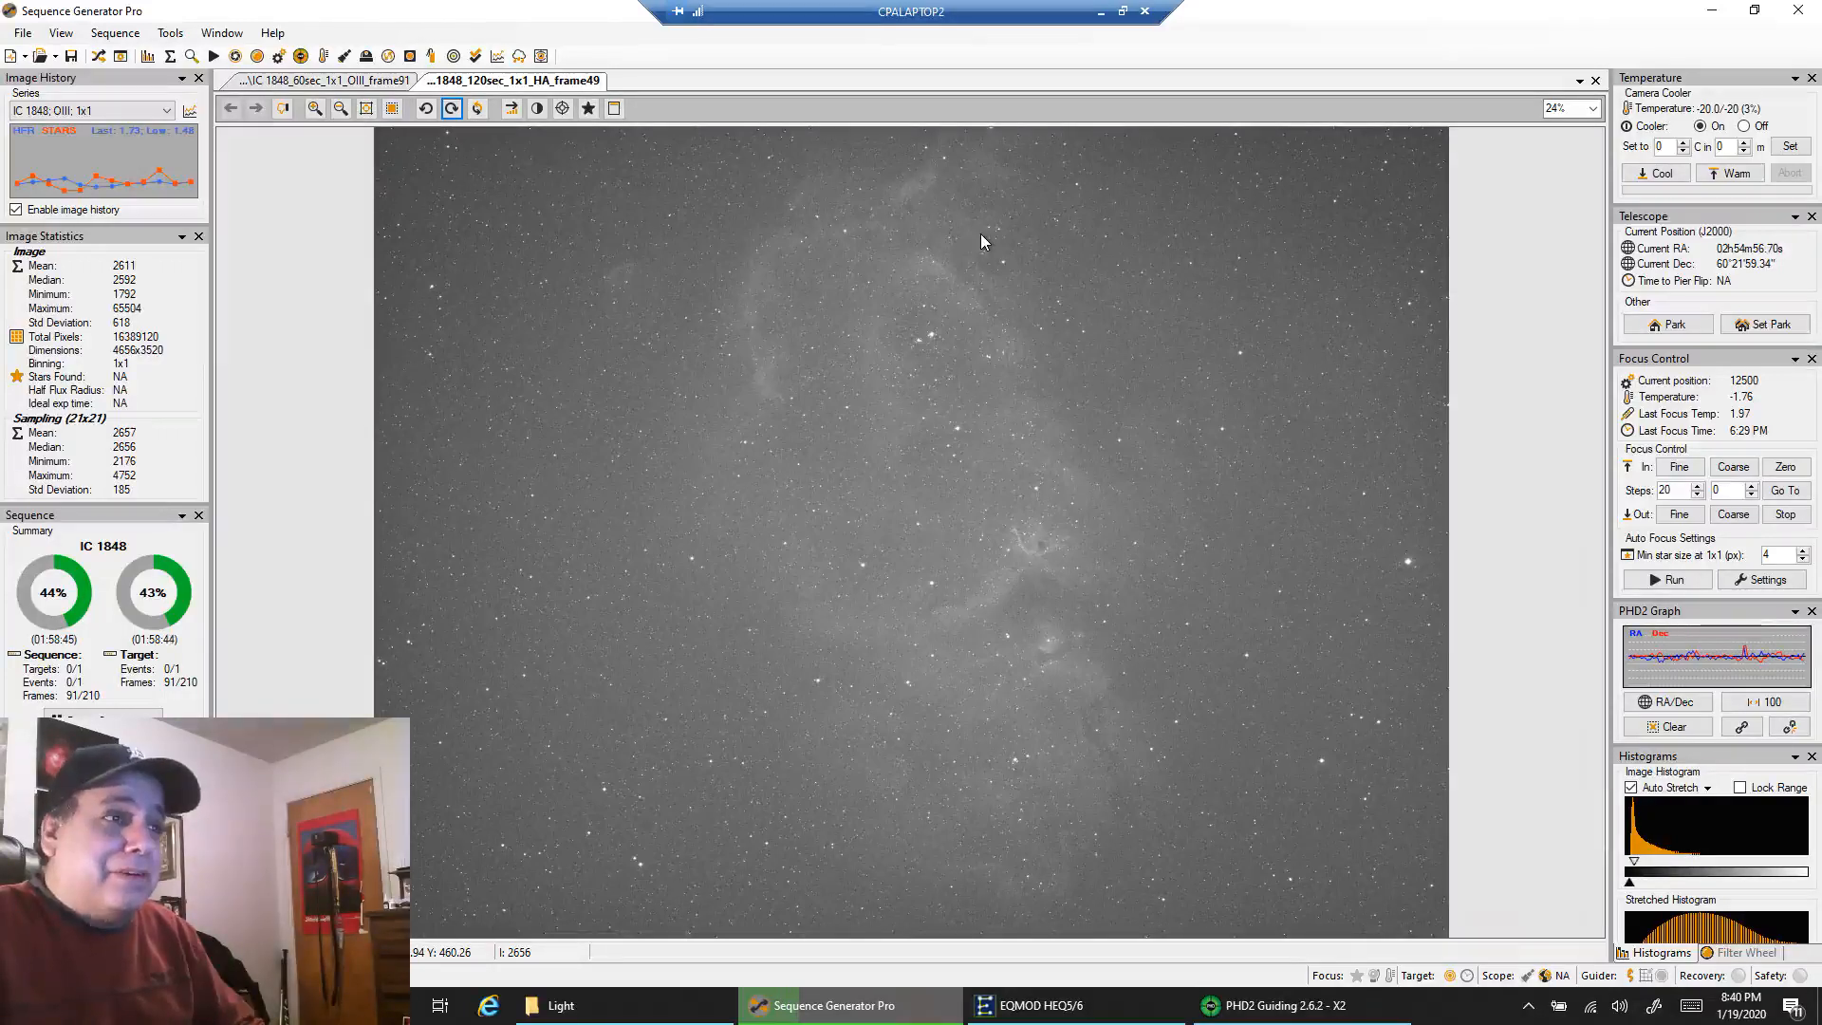
mouse_move(908, 226)
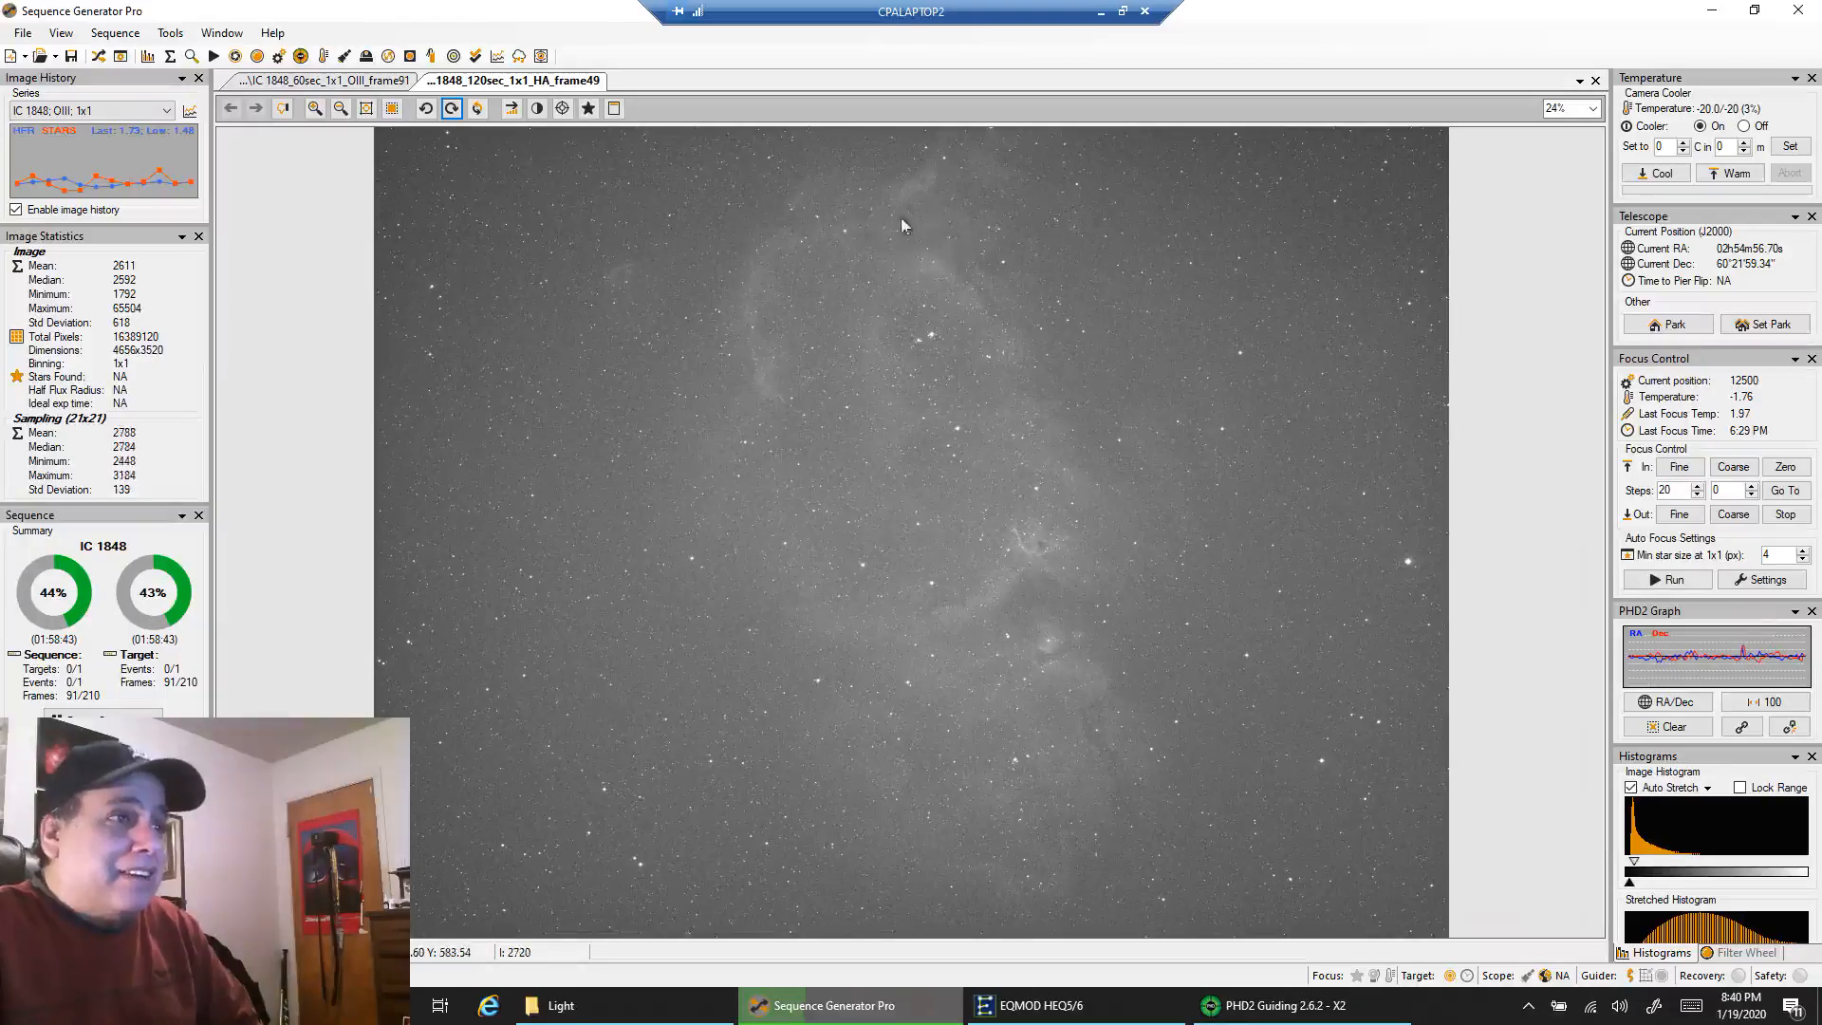
mouse_move(1076, 798)
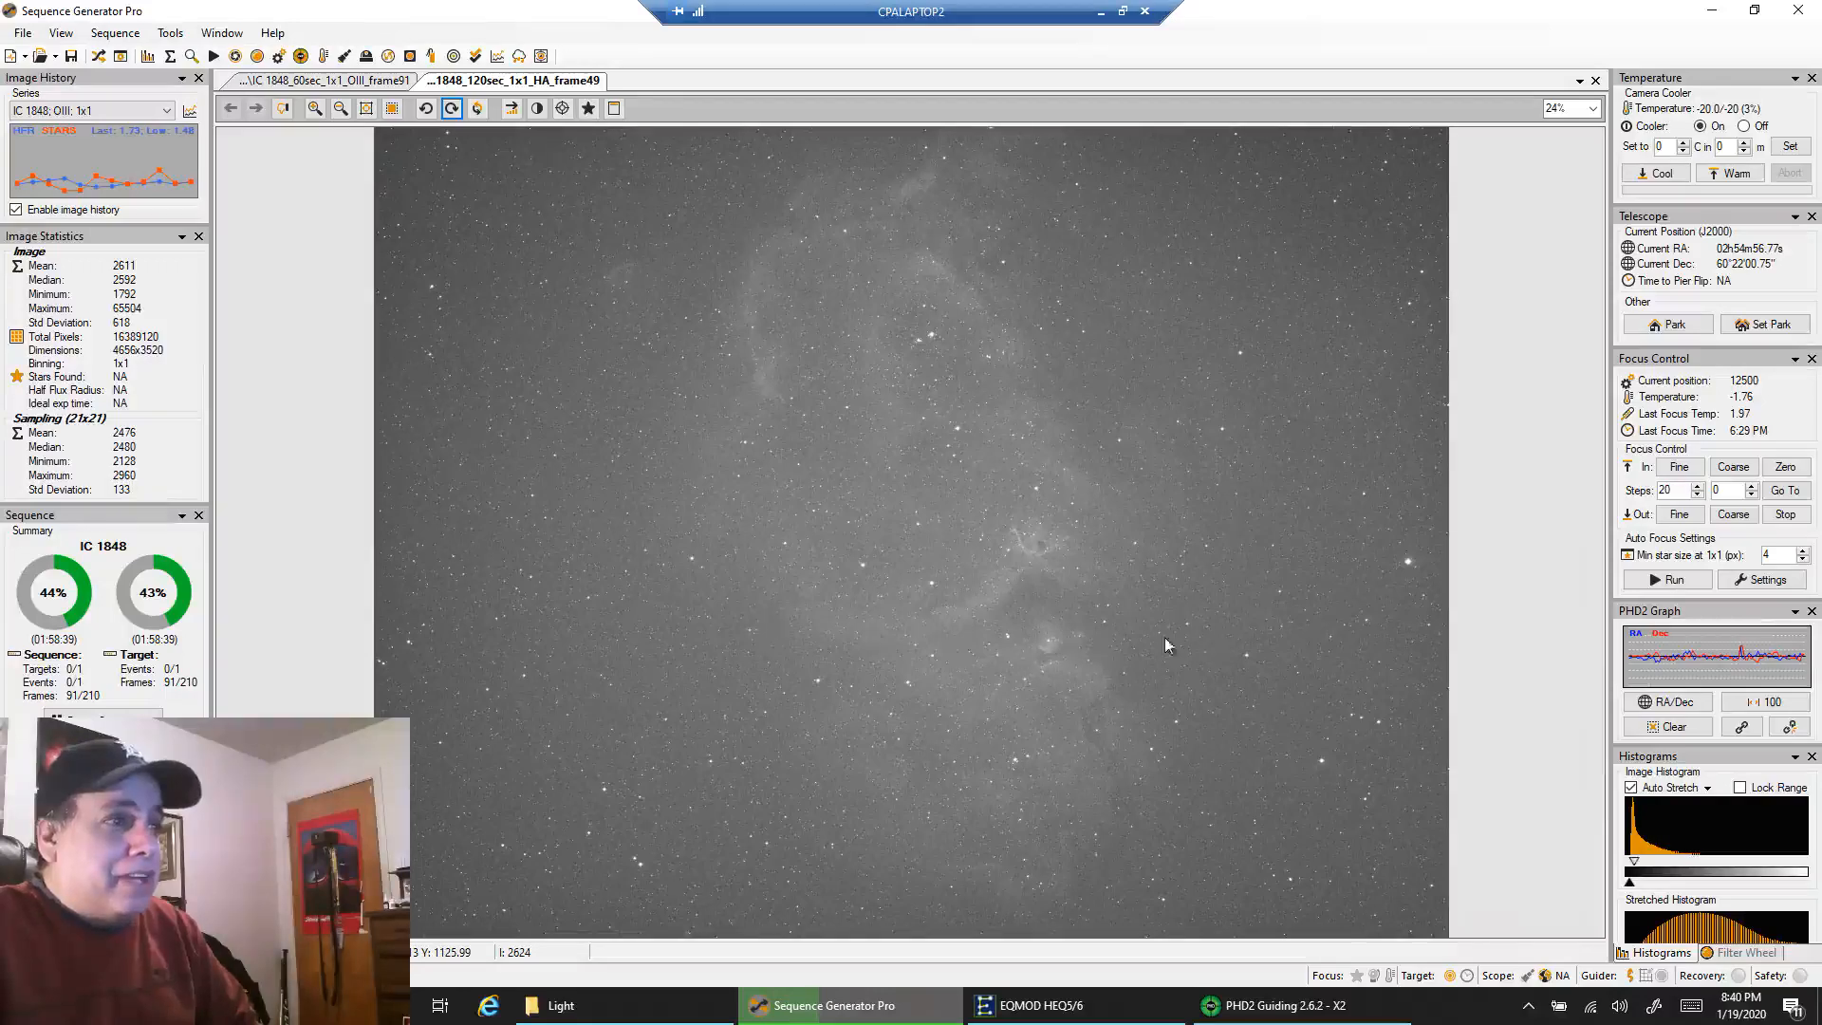
mouse_move(1142, 665)
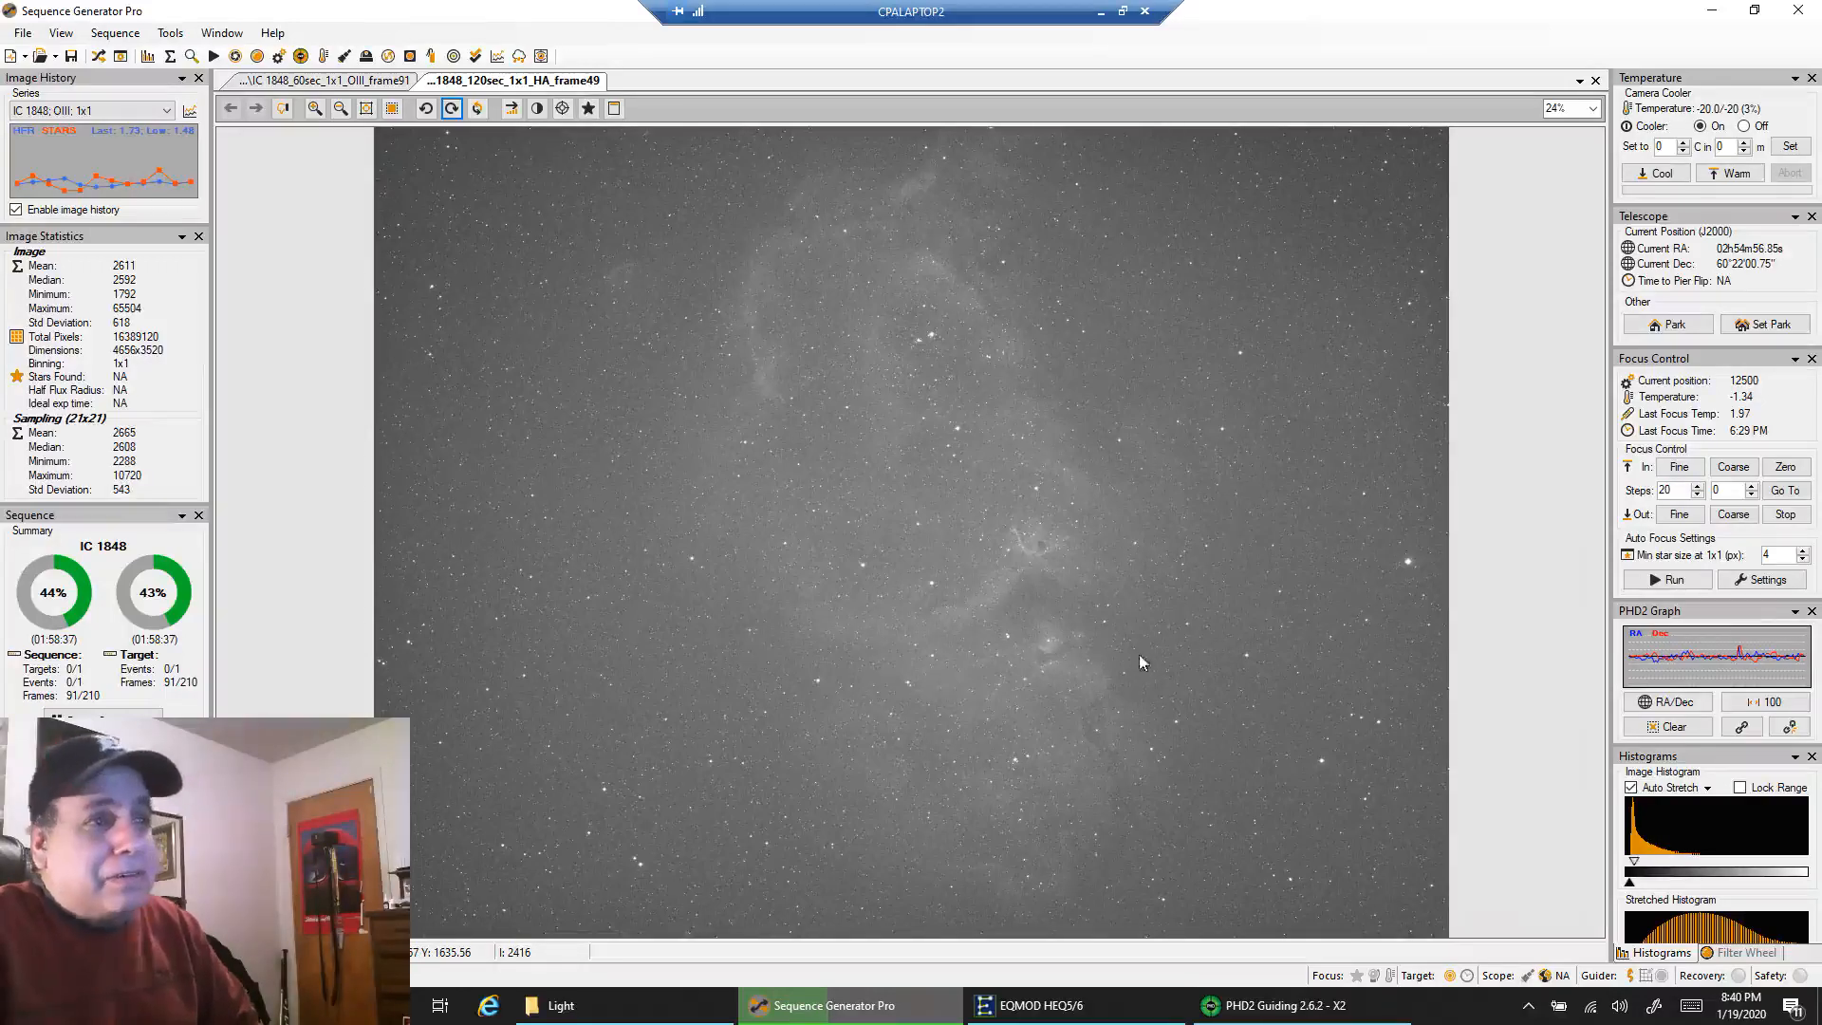
mouse_move(1206, 712)
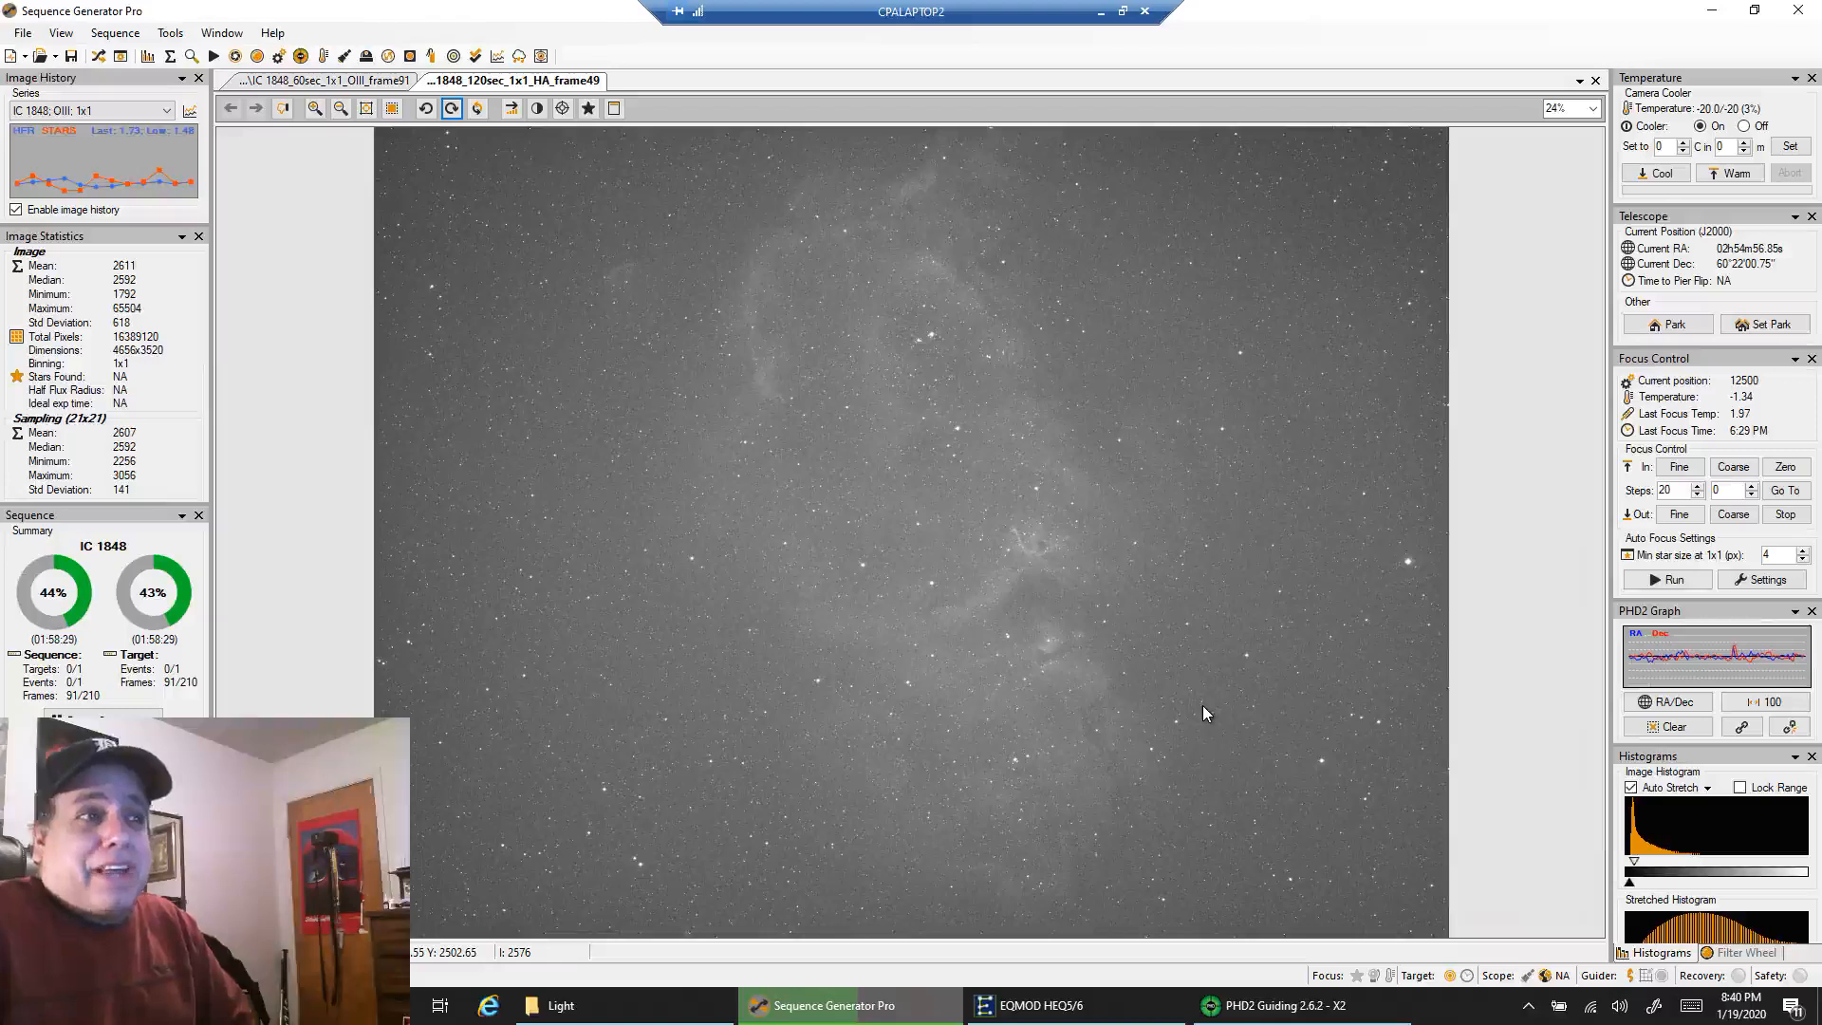
mouse_move(476, 214)
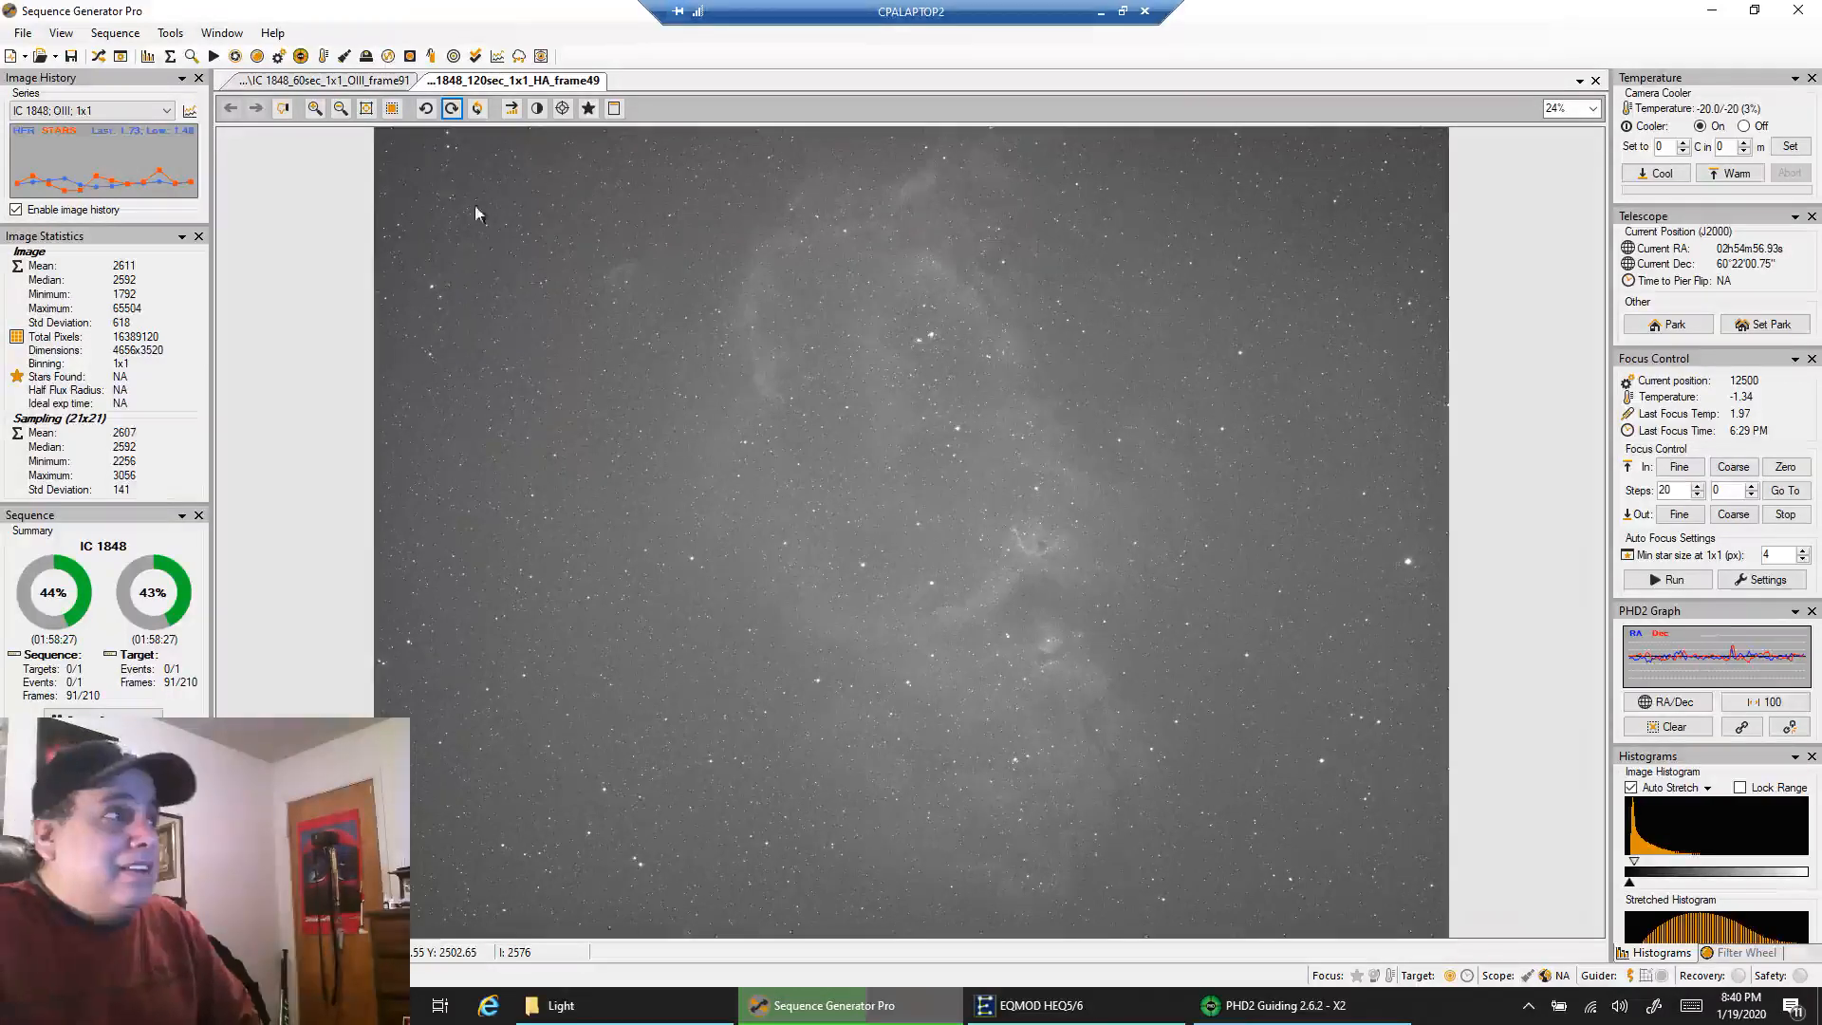
click(313, 80)
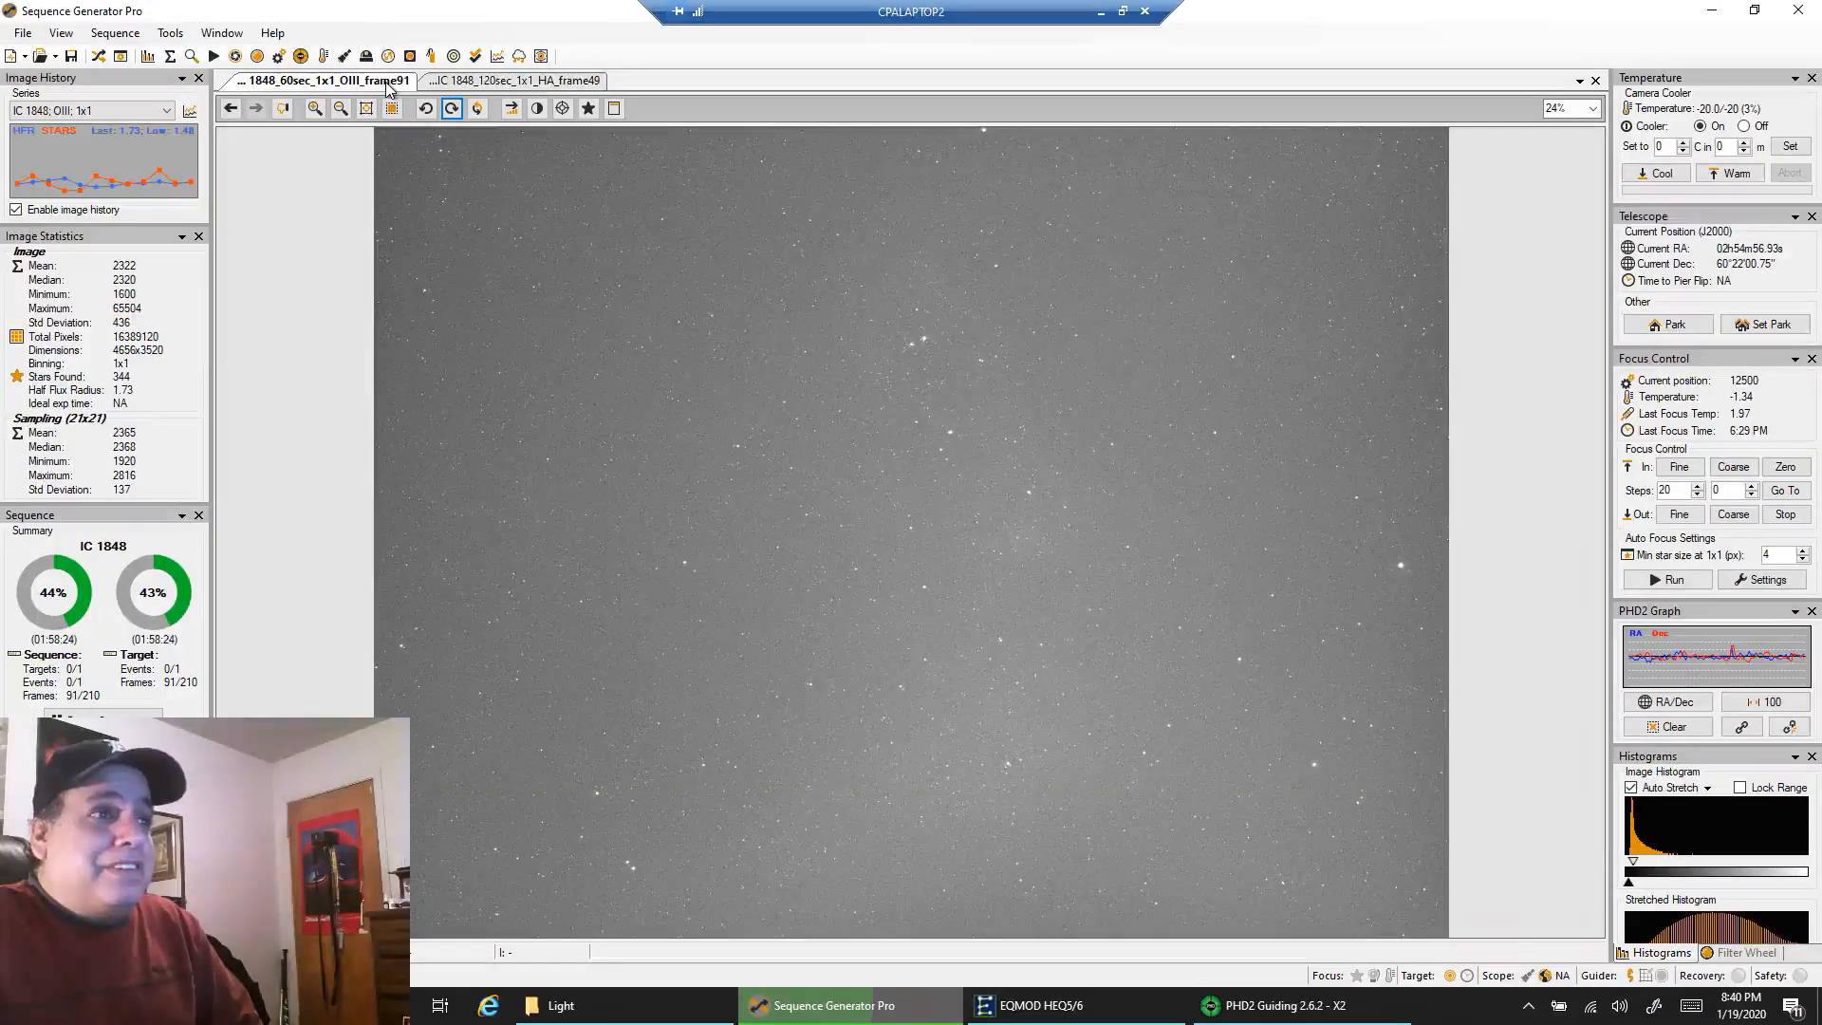